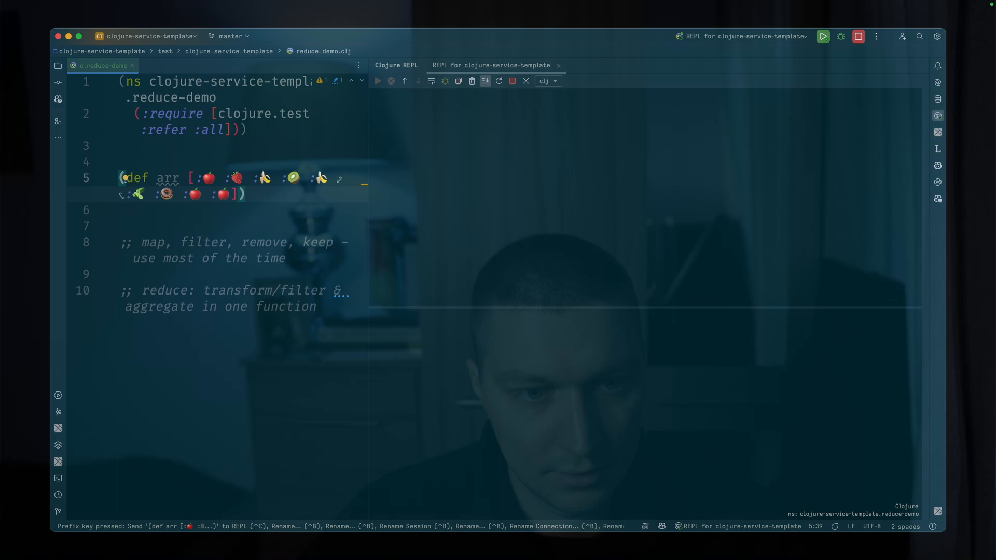
- Load the def arr fruit vector into the REPL and run (map (partial repeat 2) arr)
{"action": "key", "text": "Ctrl+Enter"}
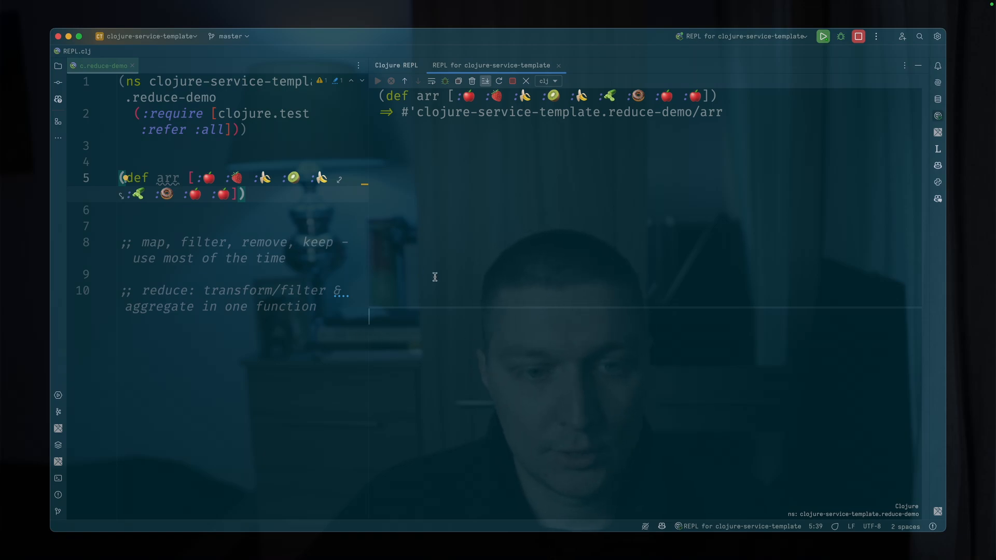
{"action": "mouse_move", "coordinate": [496, 368]}
{"action": "type", "text": "("}
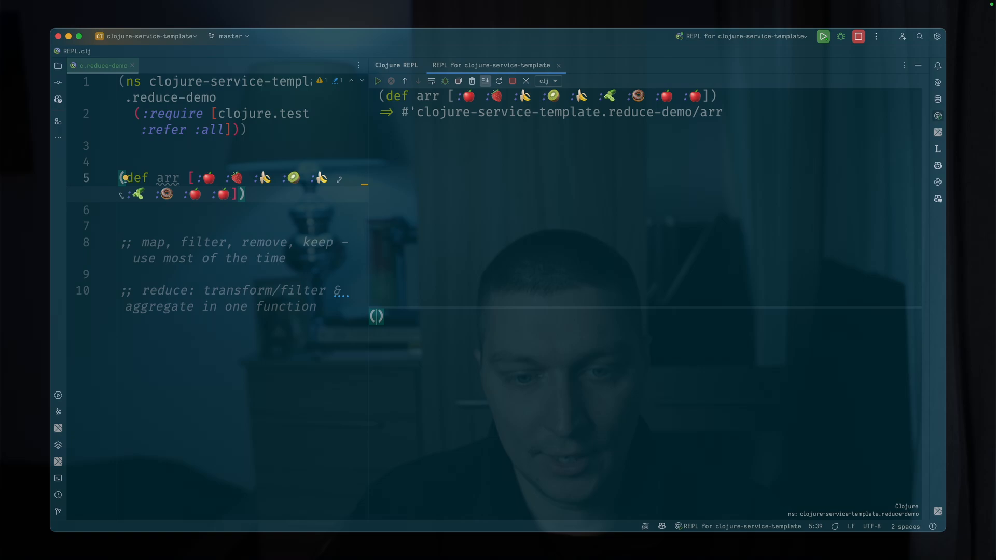
{"action": "type", "text": "map"}
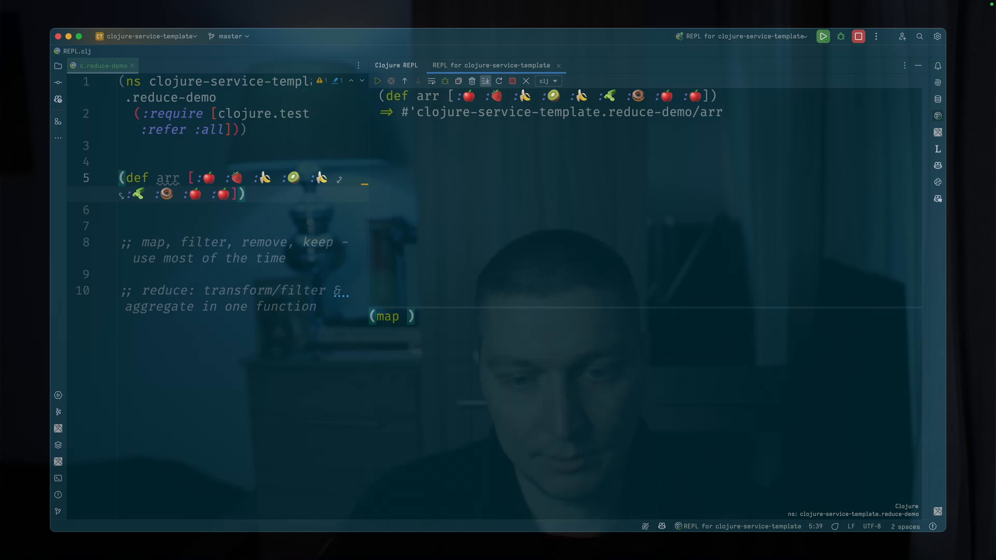
{"action": "type", "text": "("}
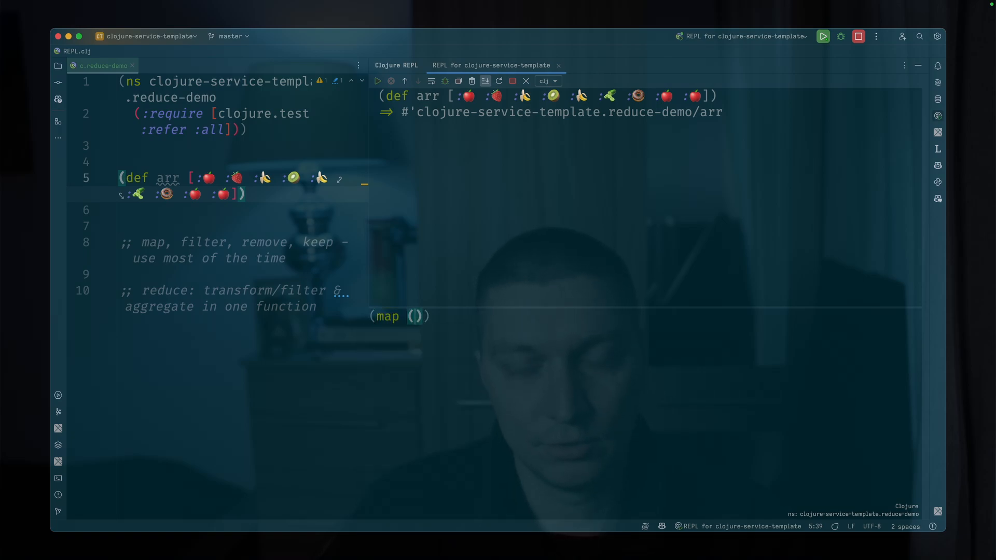
{"action": "type", "text": "partial repeat 2"}
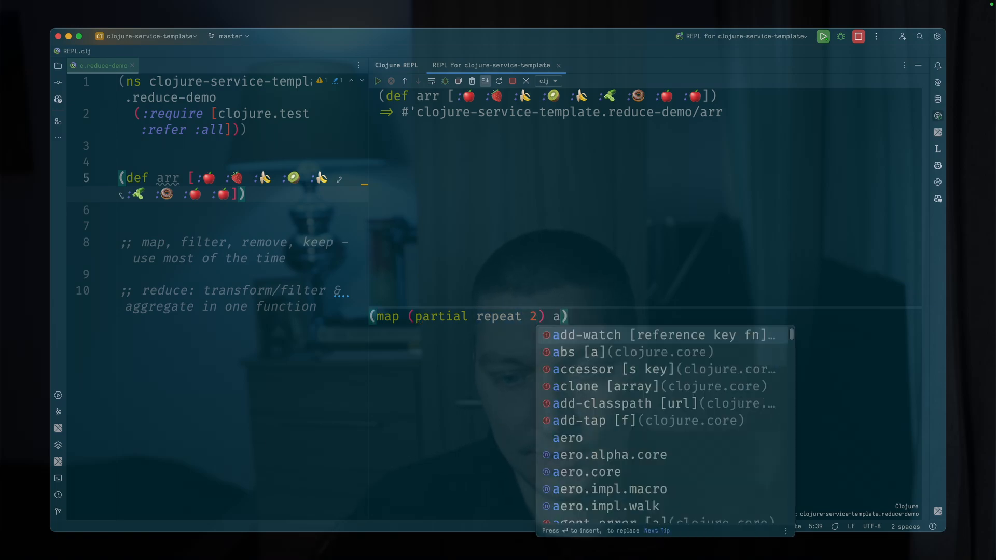
{"action": "type", "text": "rr"}
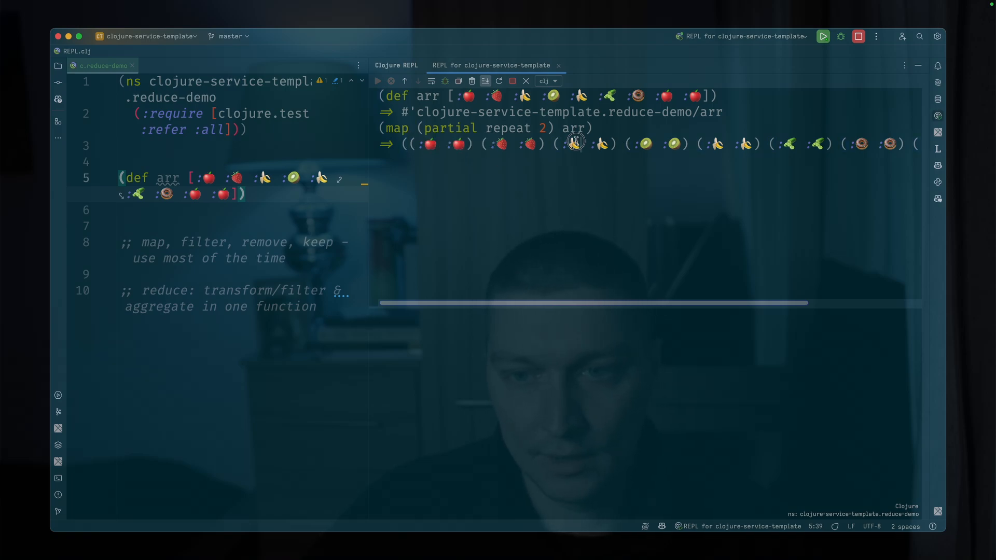
{"action": "type", "text": "(map (partial repeat 2) arr)"}
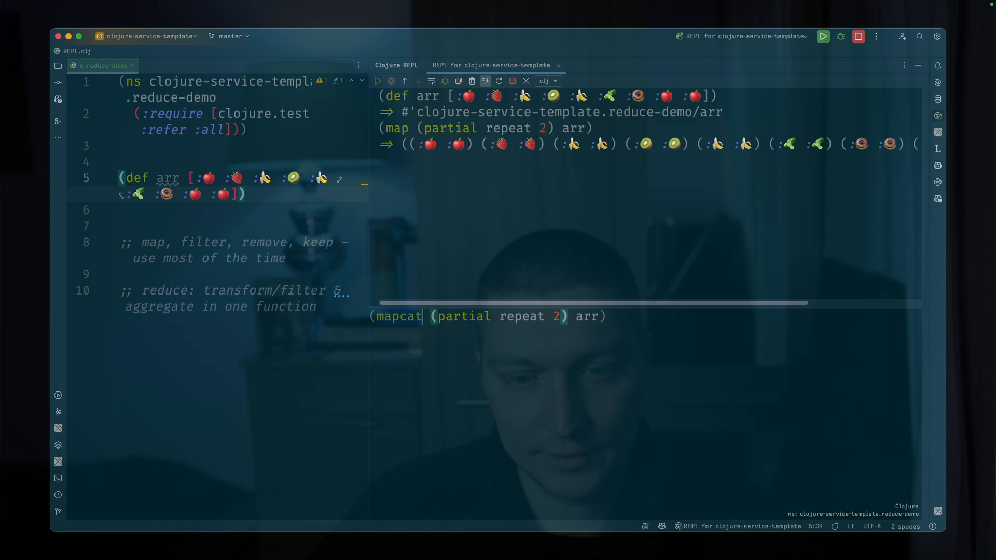
- Evaluate the mapcat variant, then run (frequencies arr) and begin a filter expression
{"action": "key", "text": "Enter"}
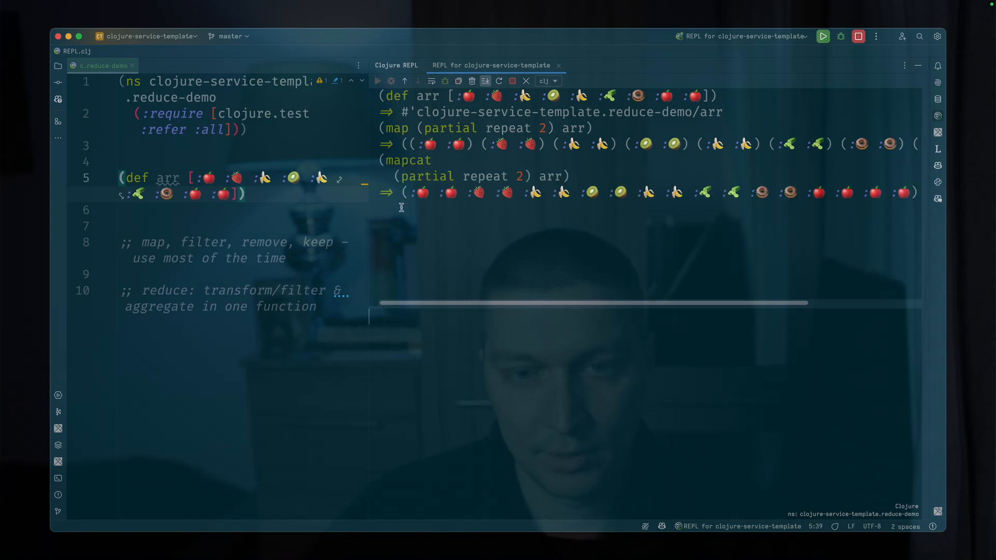
{"action": "mouse_move", "coordinate": [436, 314]}
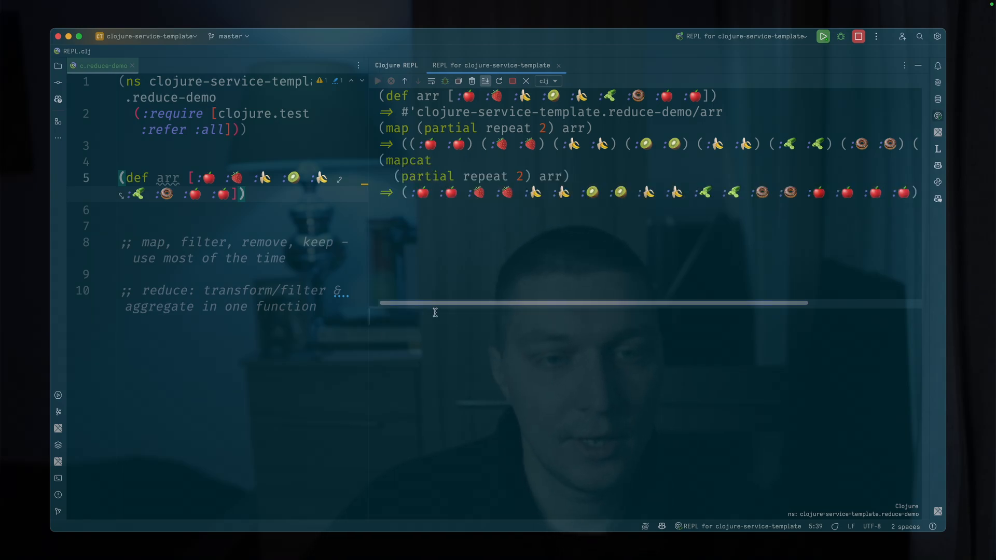
{"action": "type", "text": "(f"}
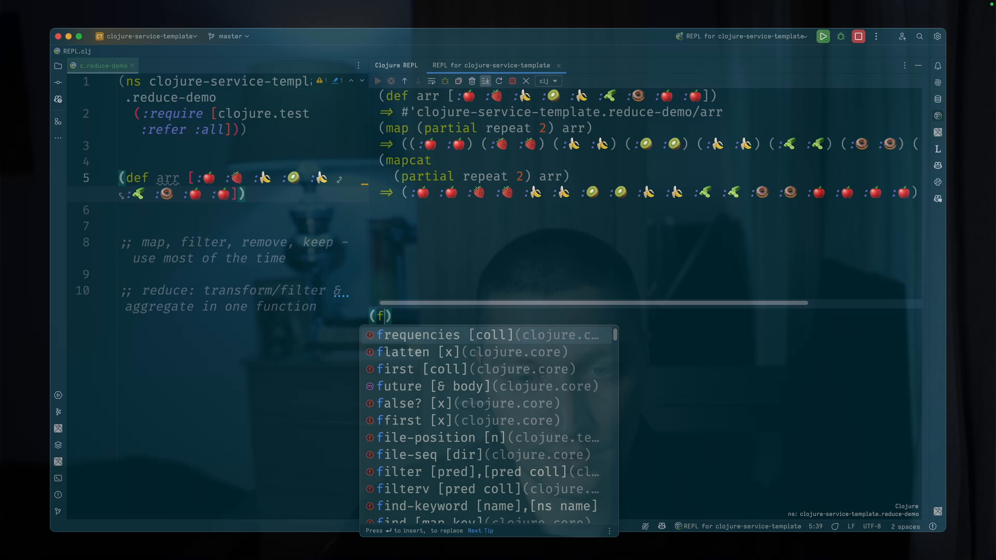
{"action": "type", "text": "requencies ar"}
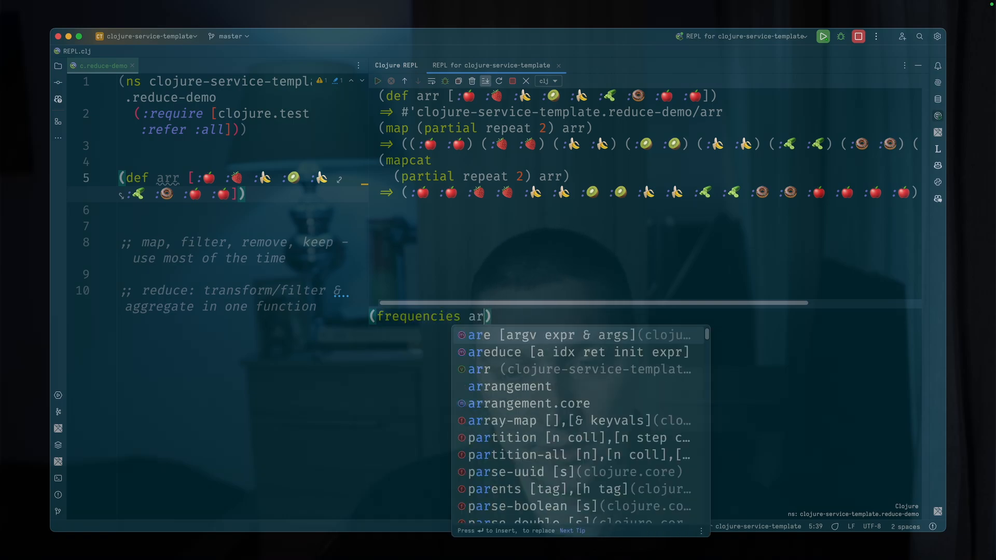
{"action": "key", "text": "Enter"}
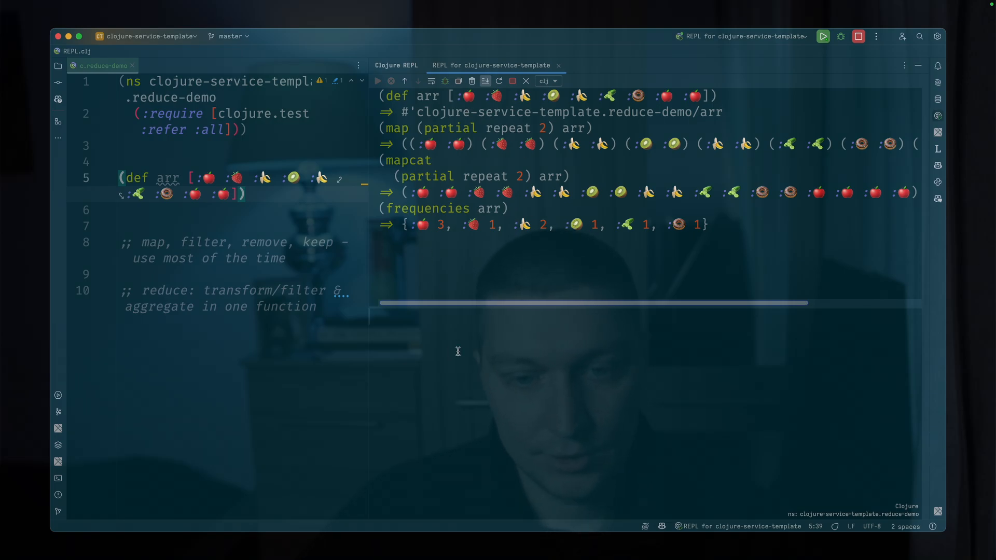
{"action": "type", "text": "(filter #"}
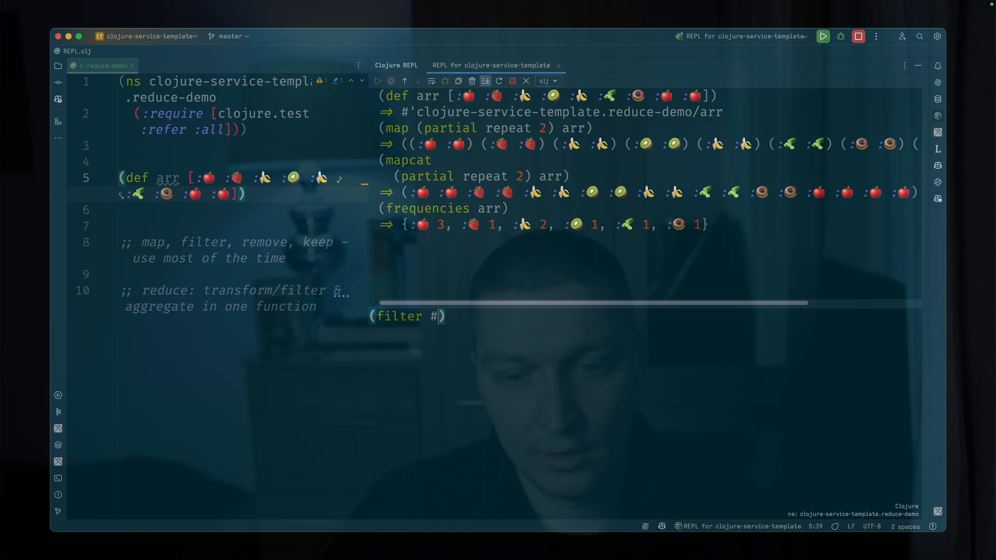
- Evaluate filter and remove over arr with a set literal keeping only the apples
{"action": "type", "text": "{"}
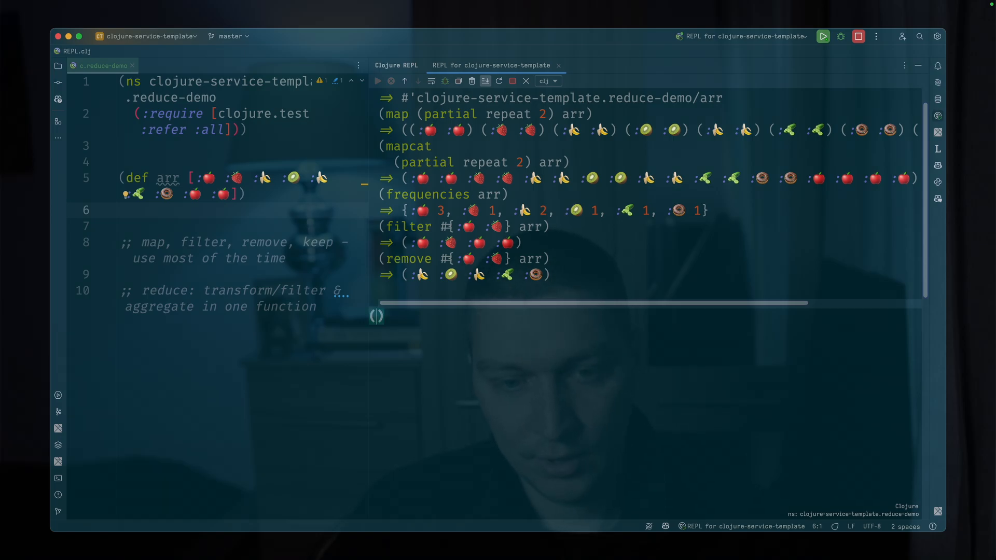
- Run (reduce + 0 [1 2 3 4]) and (reduce + [1 2 3 4]) in the REPL, both summing to 10
{"action": "type", "text": "1 2 3 4]"}
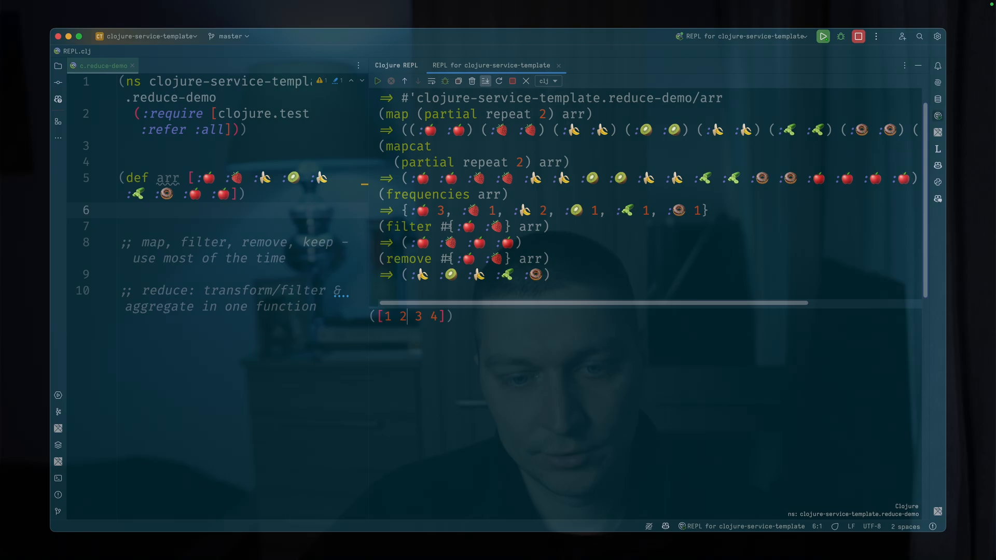
{"action": "type", "text": "reduce +"}
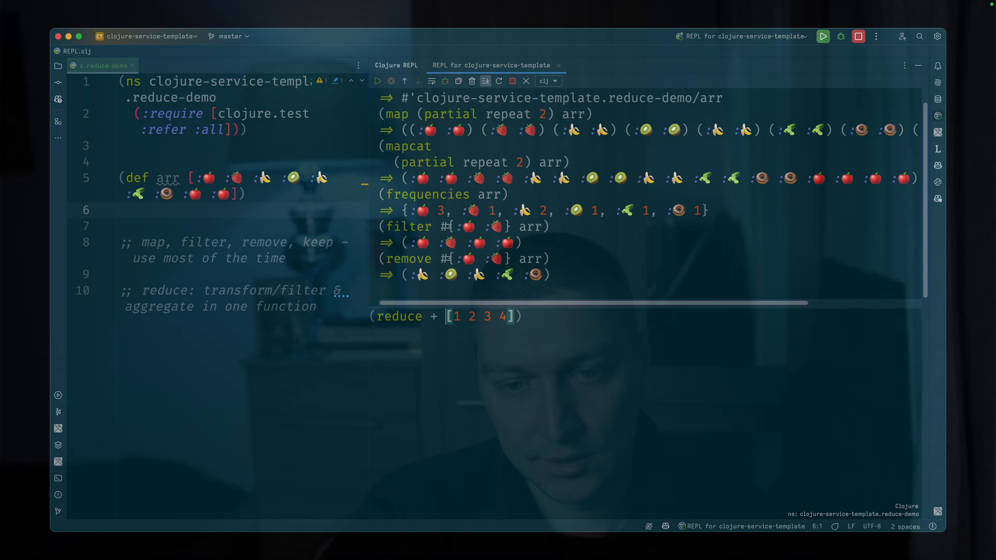
{"action": "type", "text": "0"}
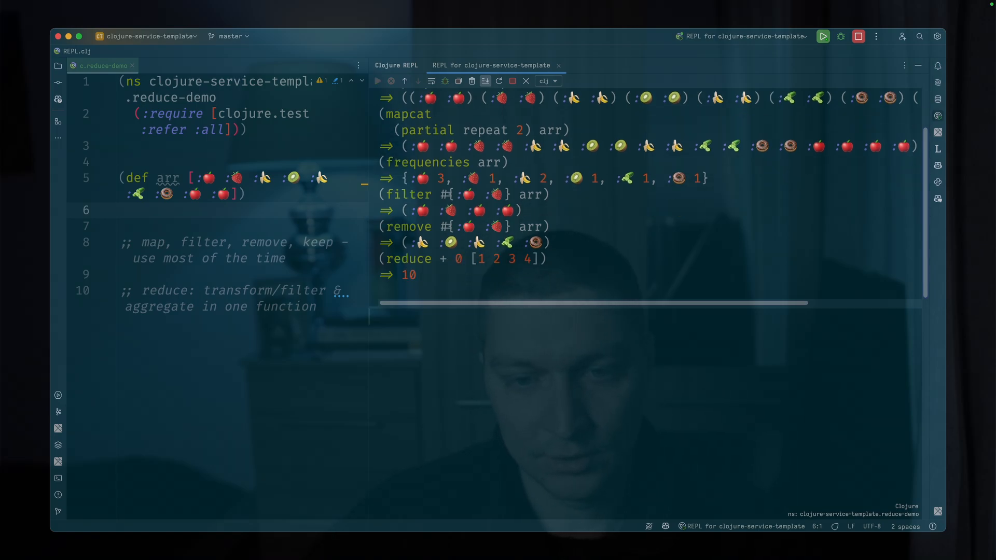
{"action": "type", "text": "(reduce + 0 [1 2 3 4])"}
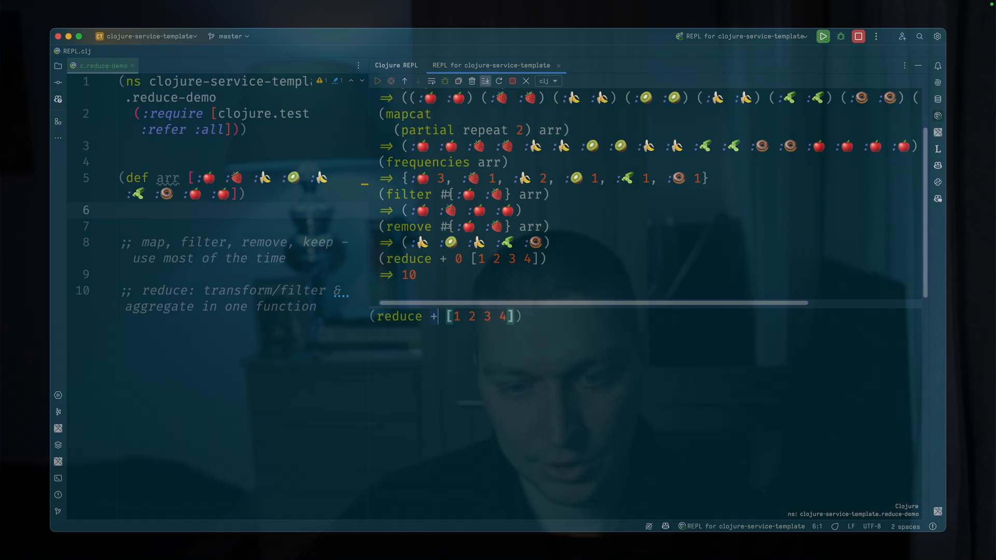
{"action": "left_click_drag", "start_coordinate": [453, 317], "coordinate": [477, 317]}
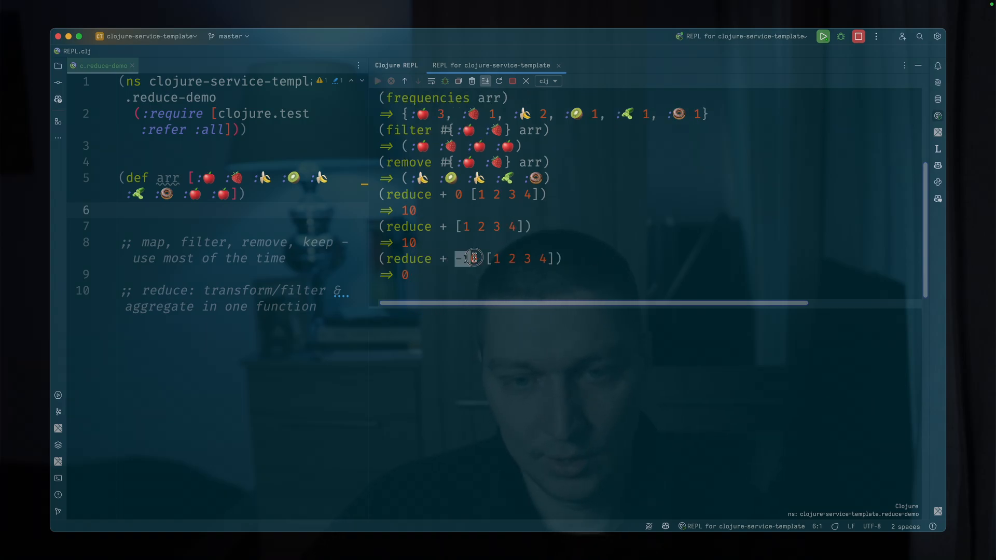
- Rerun reduce with initial -10 returning 0, then run (apply + [1 2 3 4]) returning 10
{"action": "type", "text": "10"}
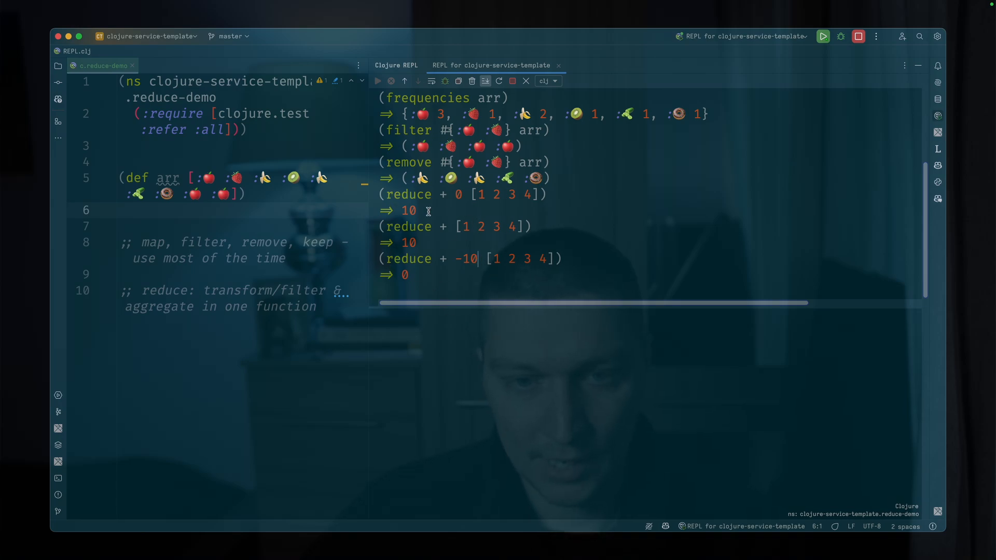
{"action": "double_click", "coordinate": [448, 226]}
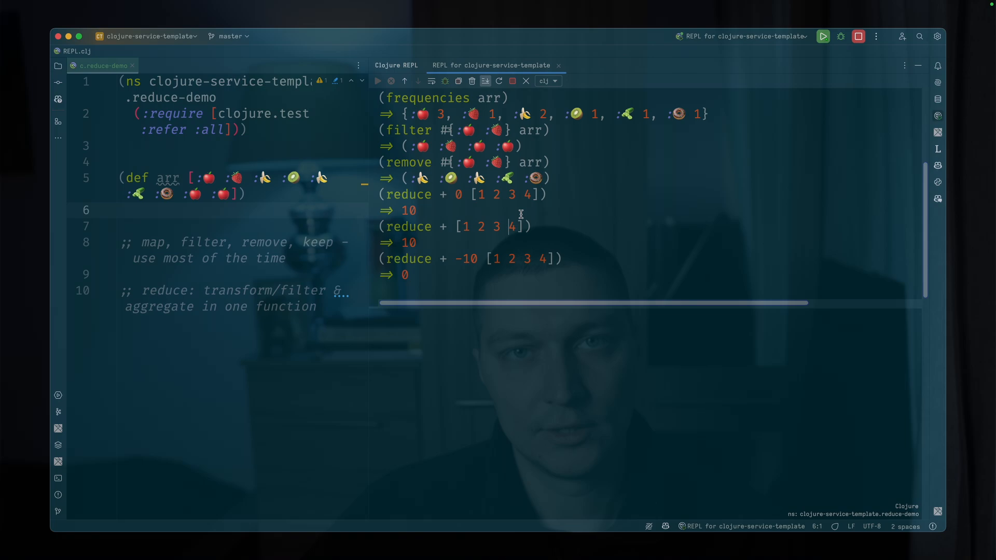
{"action": "double_click", "coordinate": [489, 226]}
{"action": "type", "text": "("}
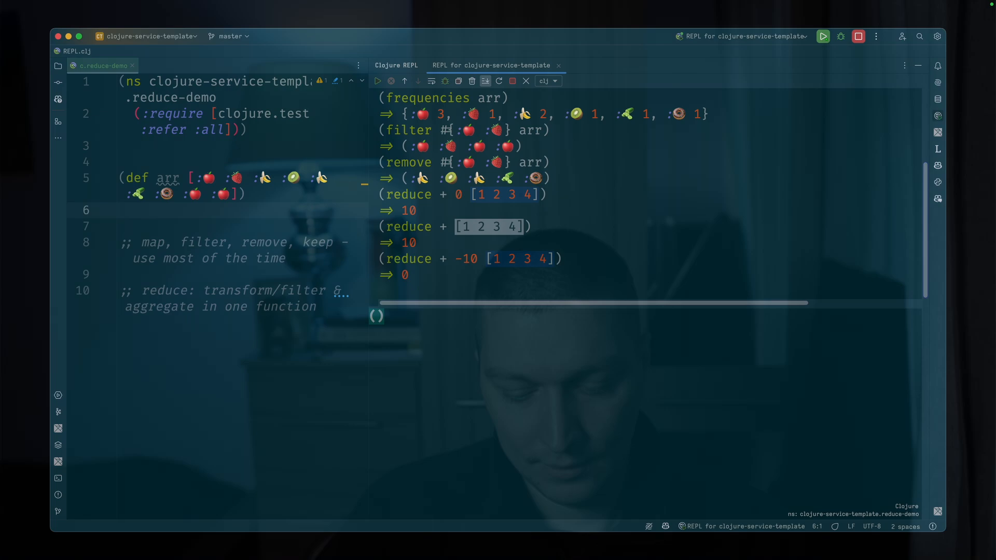
{"action": "type", "text": "ap"}
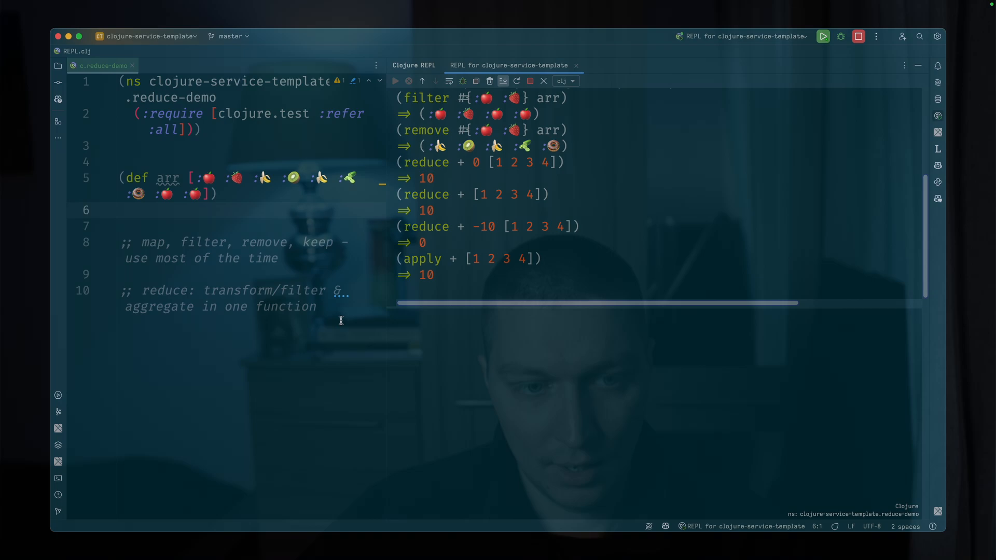
- Start a (reduce ) form in reduce_demo, read clojure.core's reduce source highlighting val and coll, and return
{"action": "key", "text": "Enter"}
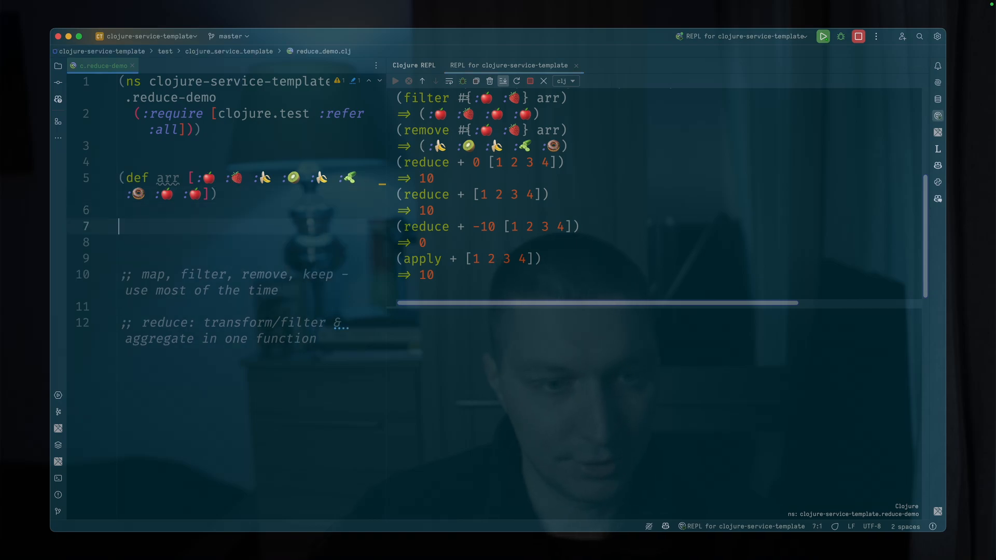
{"action": "type", "text": "(re"}
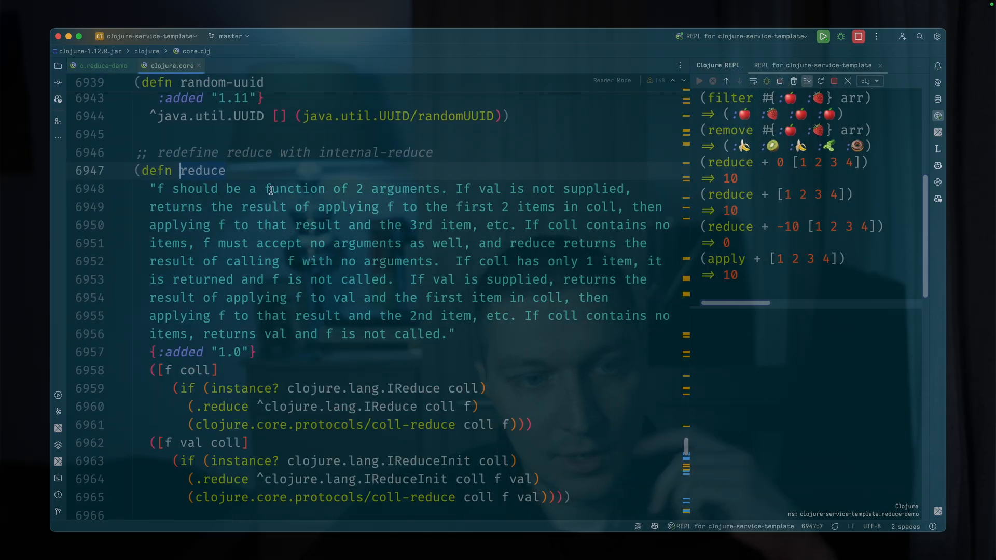
{"action": "scroll", "scroll_direction": "down", "scroll_amount": 3}
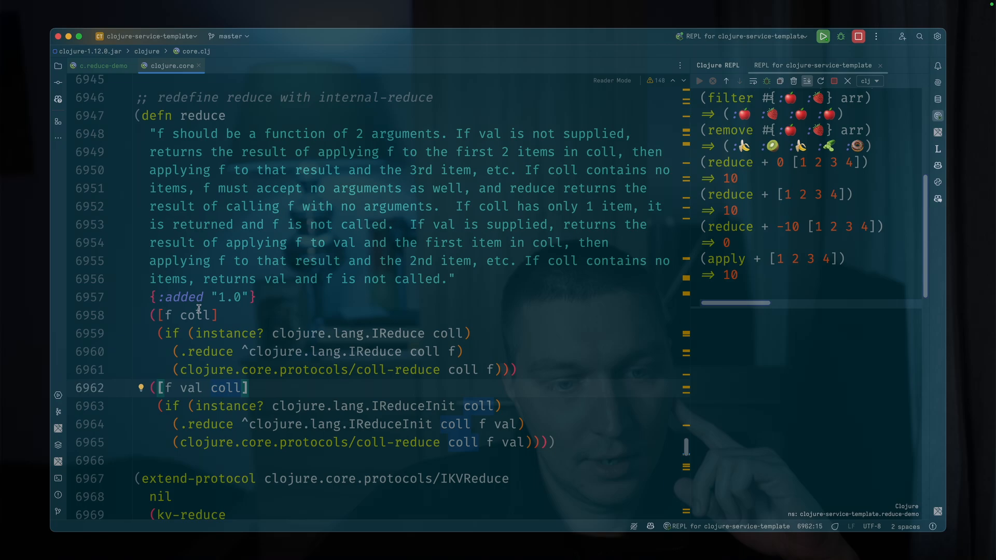
{"action": "scroll", "scroll_direction": "down", "scroll_amount": 3}
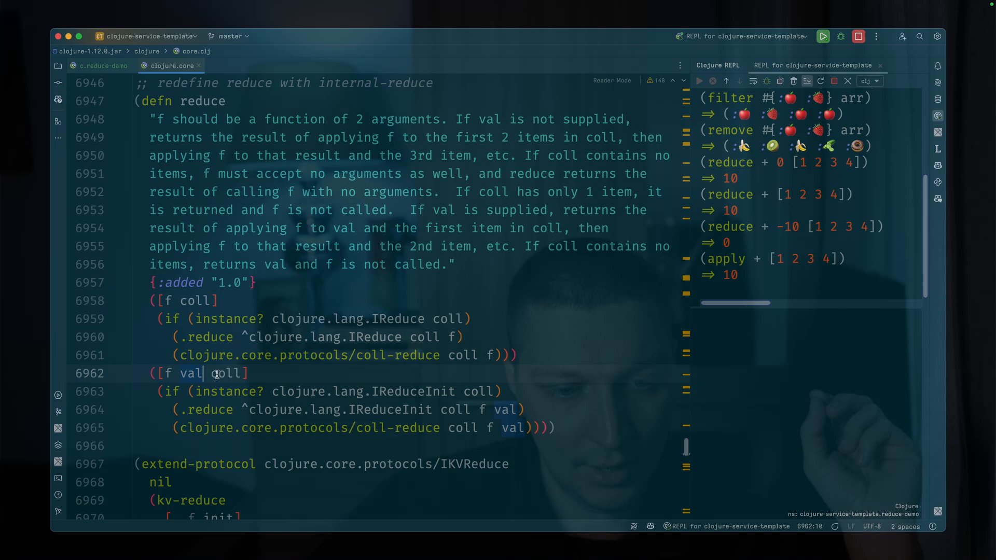
{"action": "double_click", "coordinate": [226, 373]}
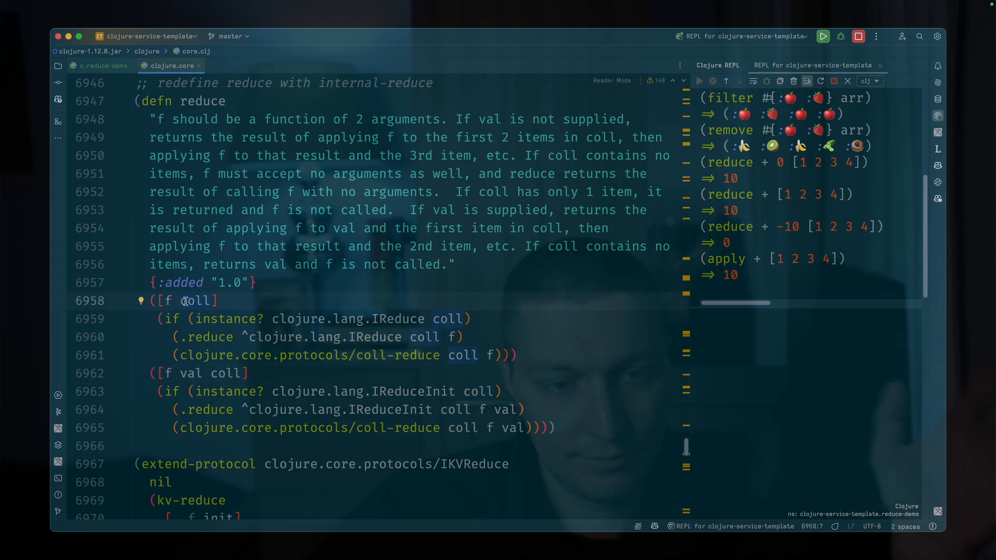
{"action": "double_click", "coordinate": [195, 301]}
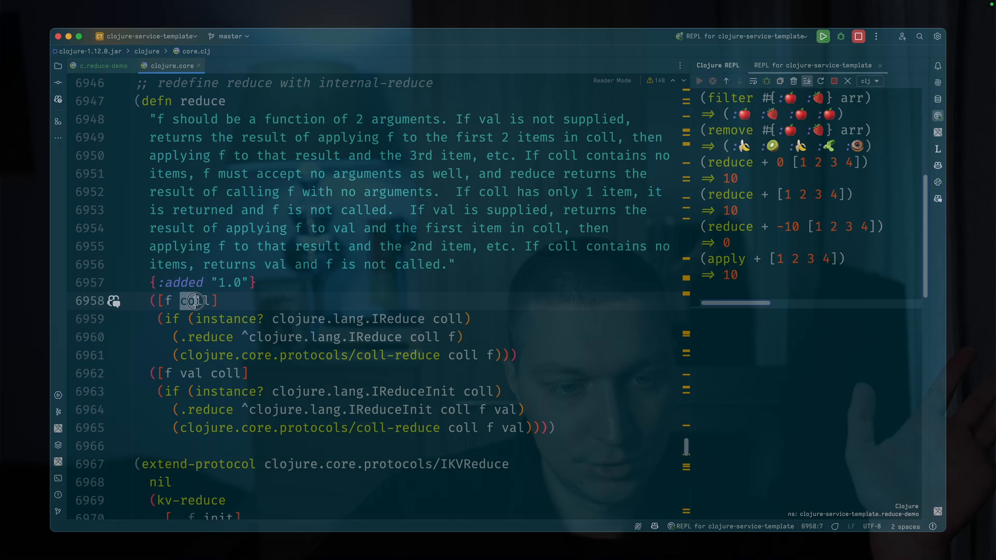
{"action": "left_click", "coordinate": [166, 301]}
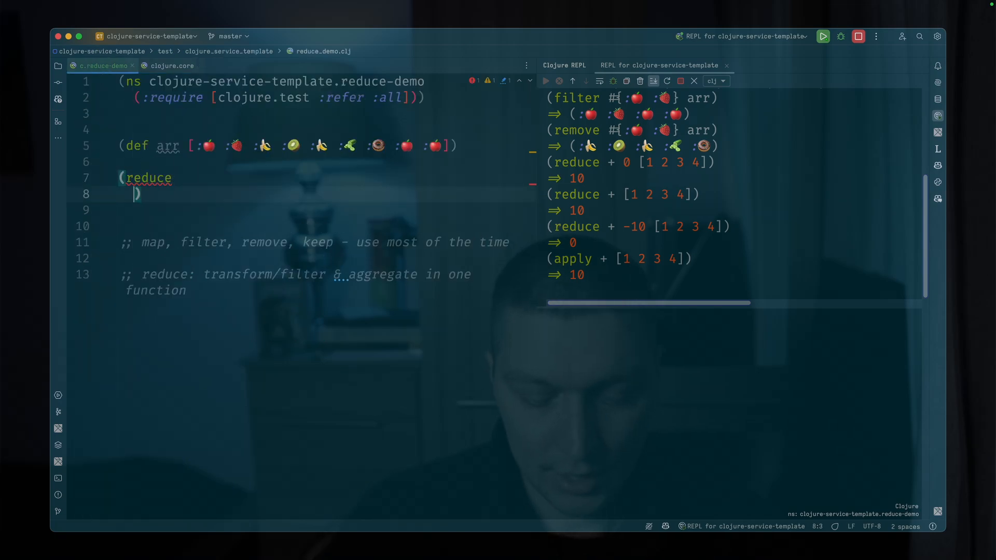
- Write (reduce (fn [acc el] acc) 0 arr) in reduce-demo and evaluate it to 0
{"action": "type", "text": "(fn [])"}
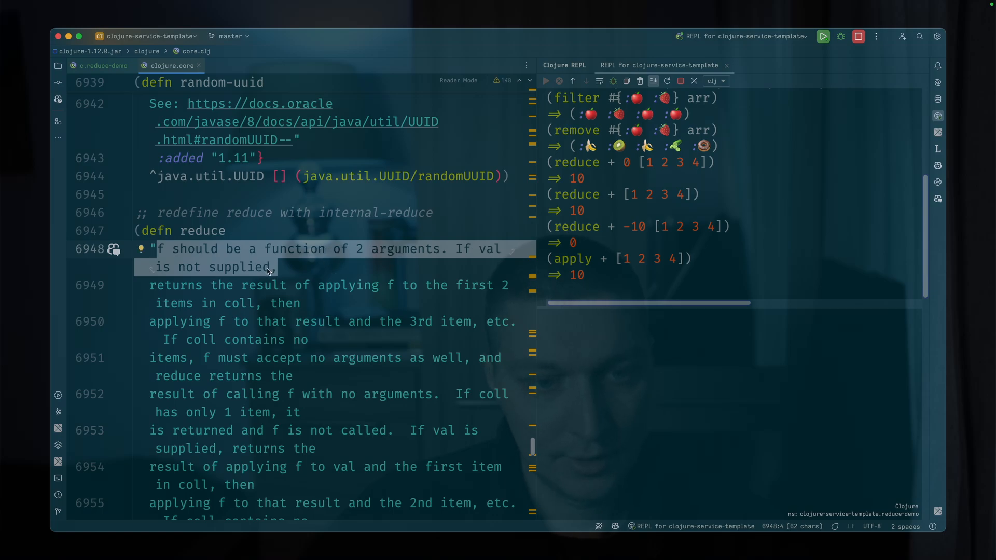
{"action": "left_click", "coordinate": [99, 65]}
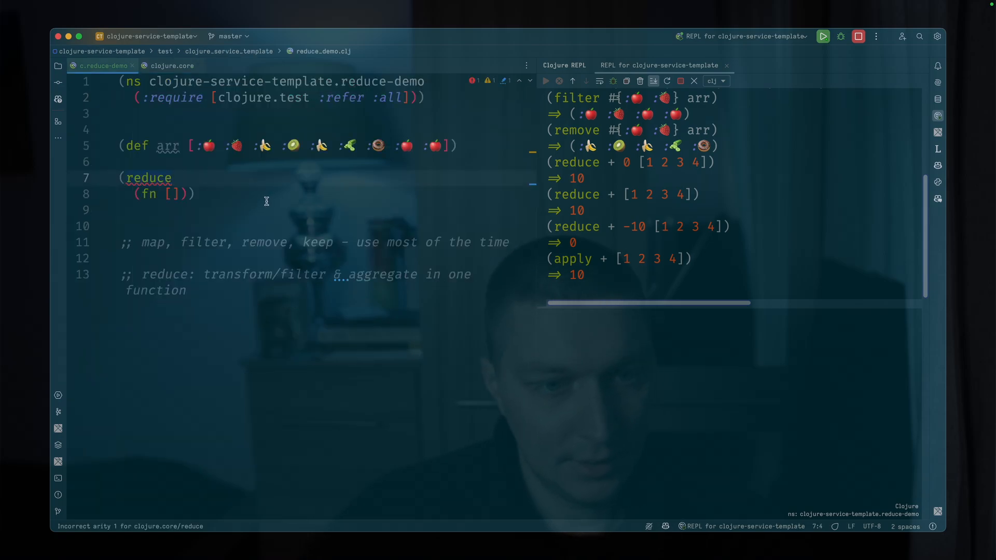
{"action": "type", "text": "acc"}
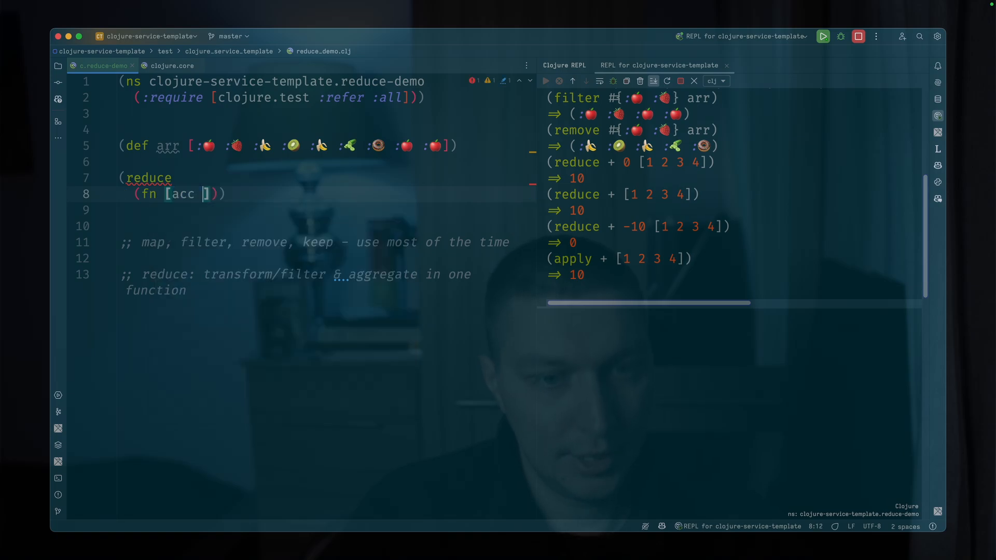
{"action": "type", "text": "el"}
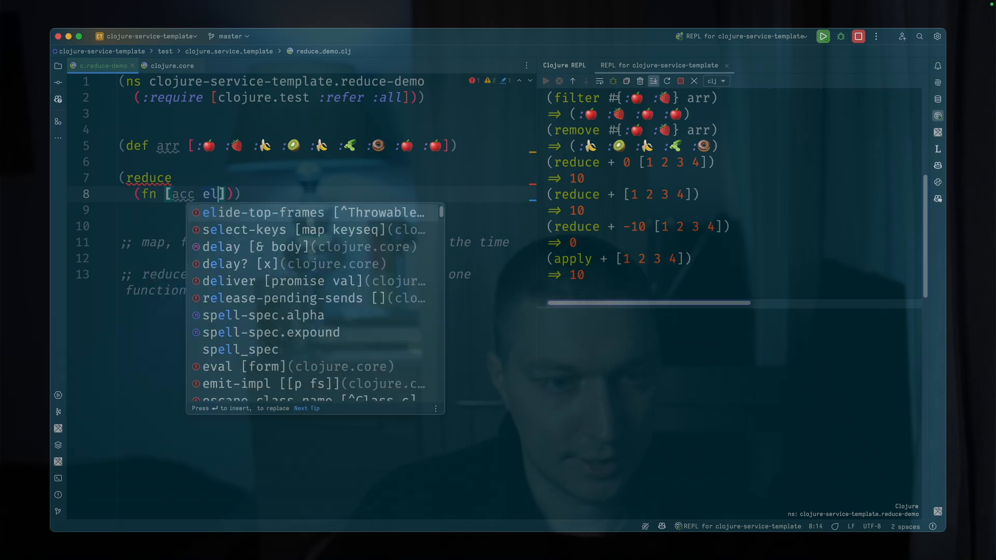
{"action": "key", "text": "Enter"}
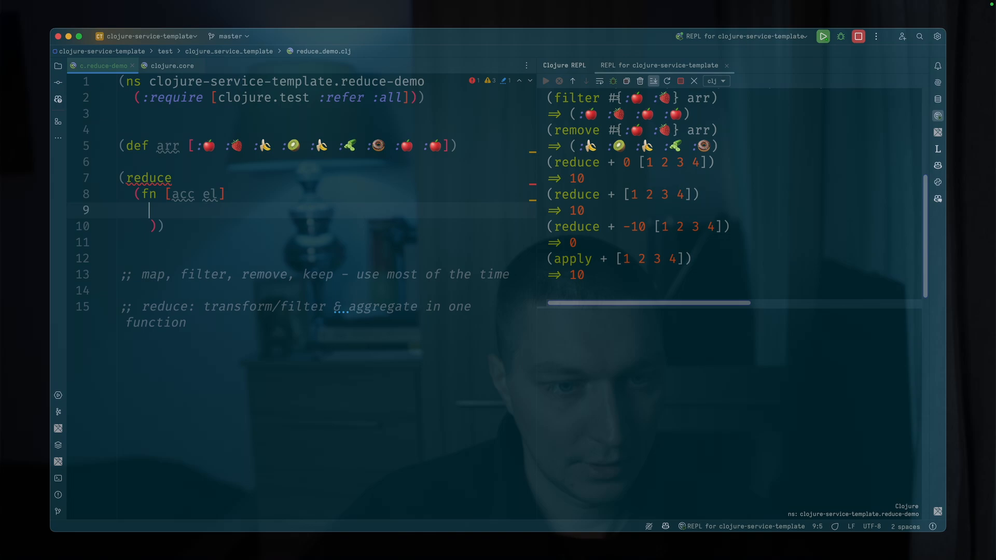
{"action": "type", "text": "acc"}
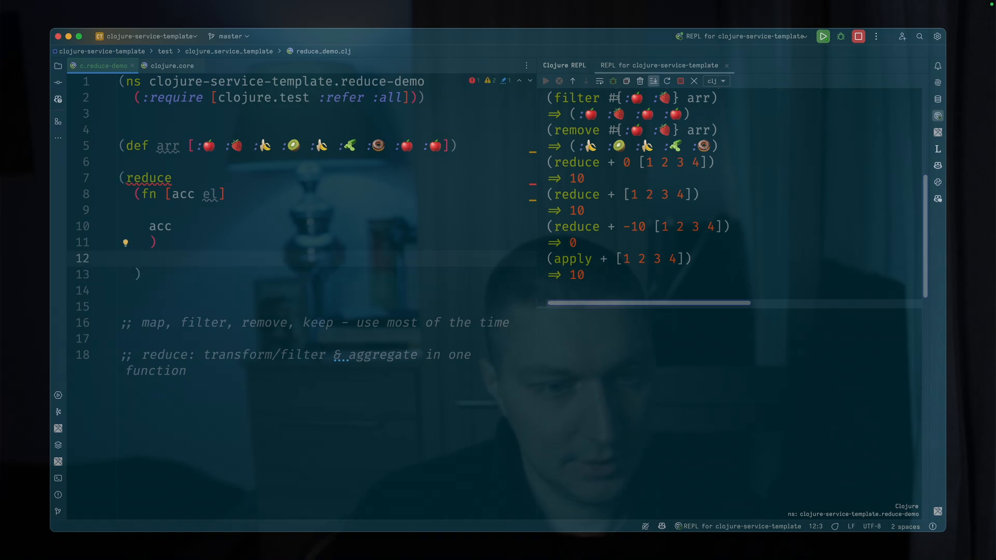
{"action": "type", "text": "0"}
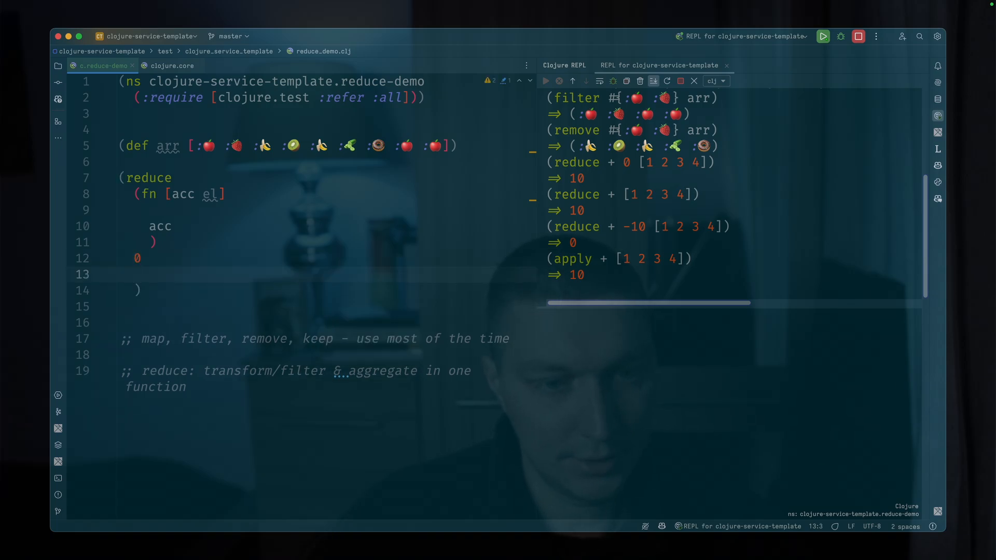
{"action": "type", "text": "arr"}
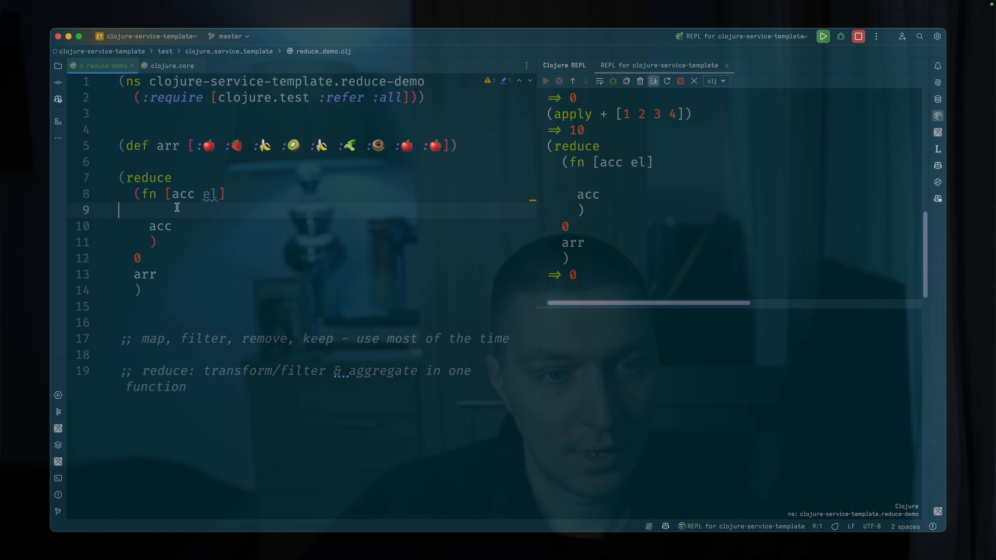
- Add a #p [acc el] trace inside the reducer and evaluate, logging [0 fruit] per element
{"action": "key", "text": "Enter"}
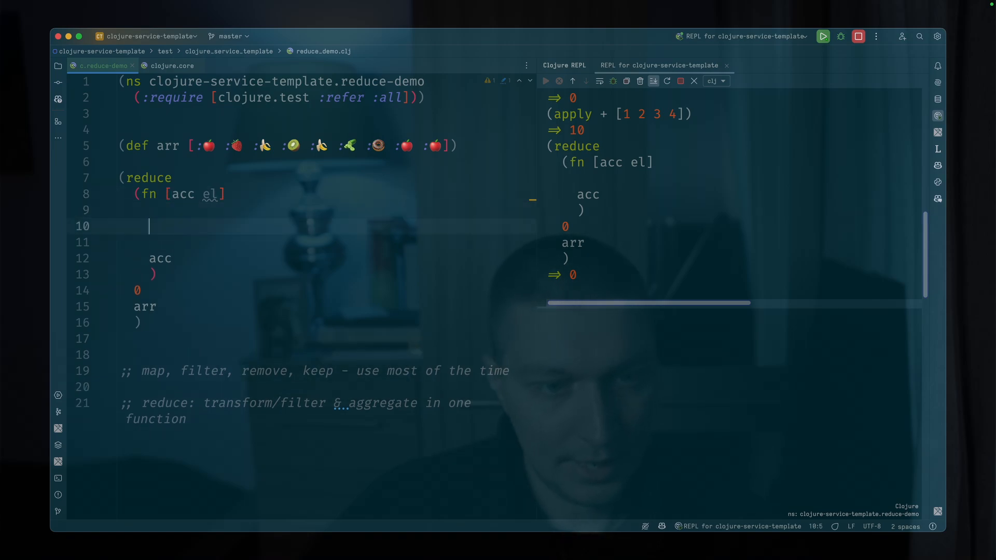
{"action": "type", "text": "#"}
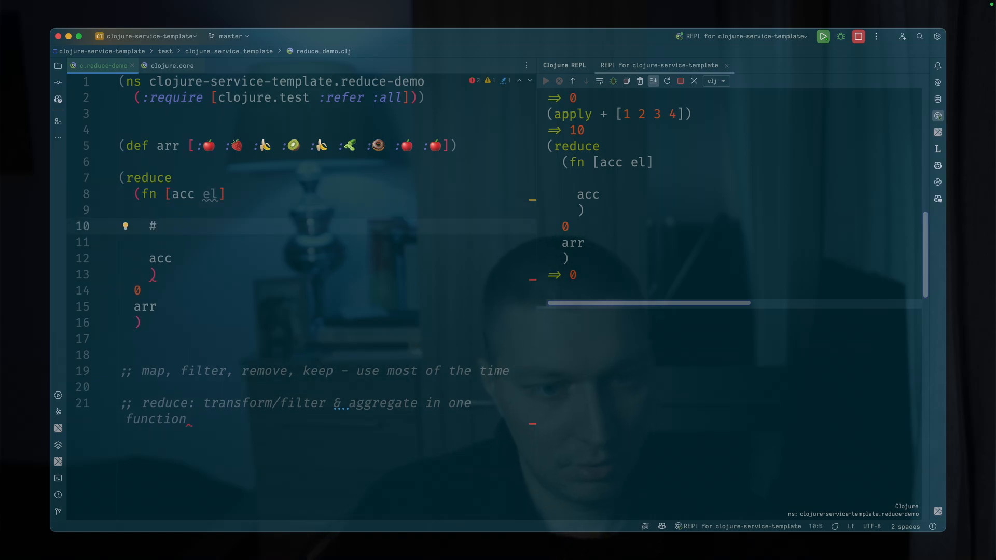
{"action": "type", "text": "p [acc"}
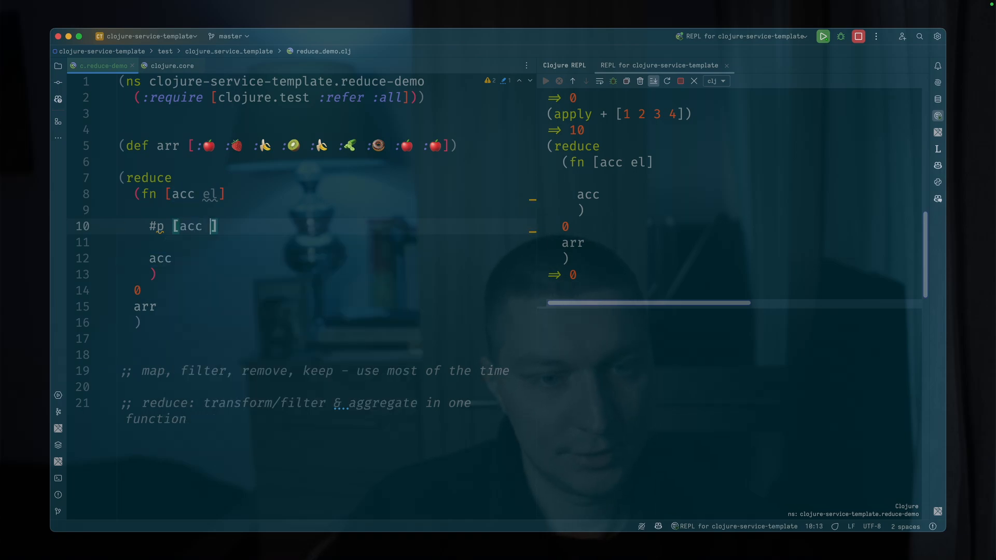
{"action": "type", "text": "el"}
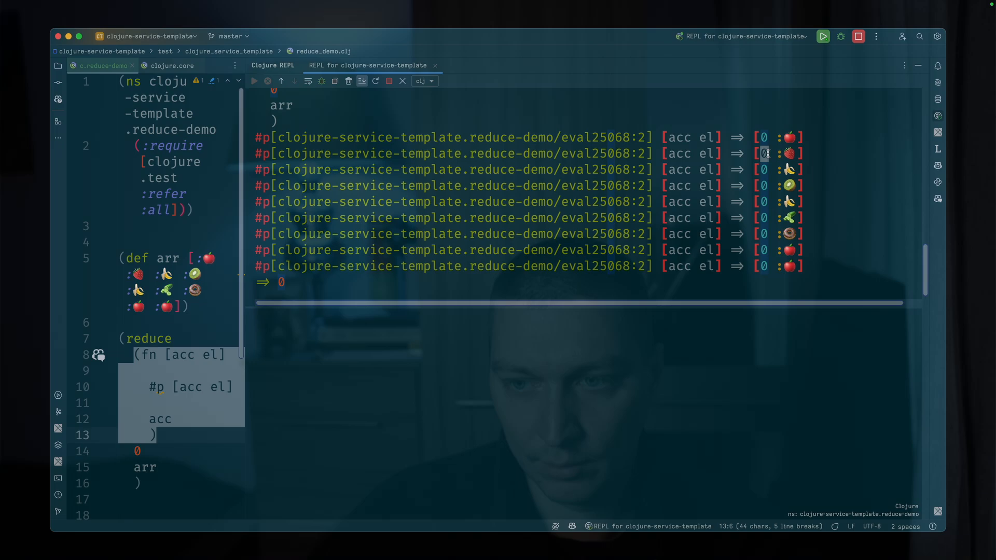
{"action": "mouse_move", "coordinate": [284, 161]}
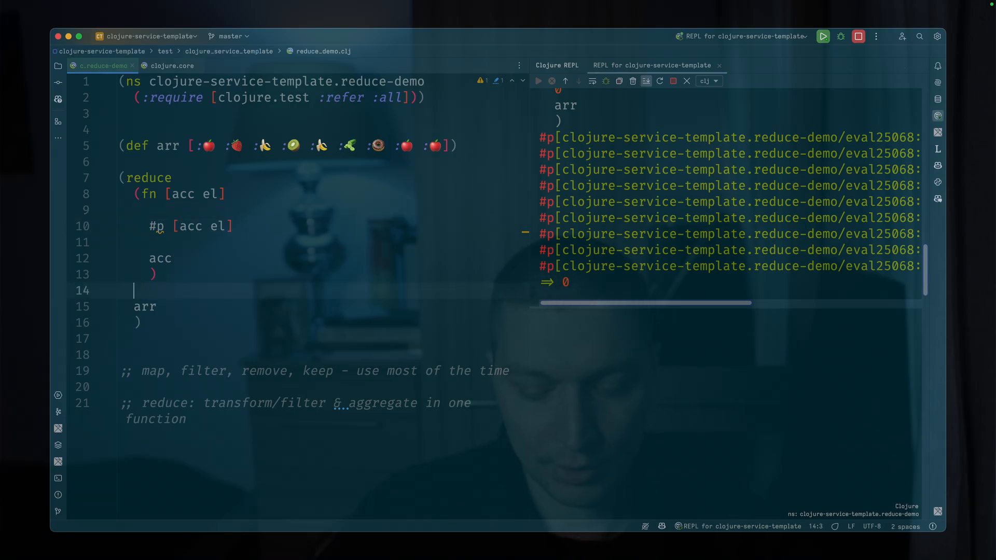
- Change the initial value to [] and the body to (conj acc el), rebuilding the fruit vector
{"action": "type", "text": "["}
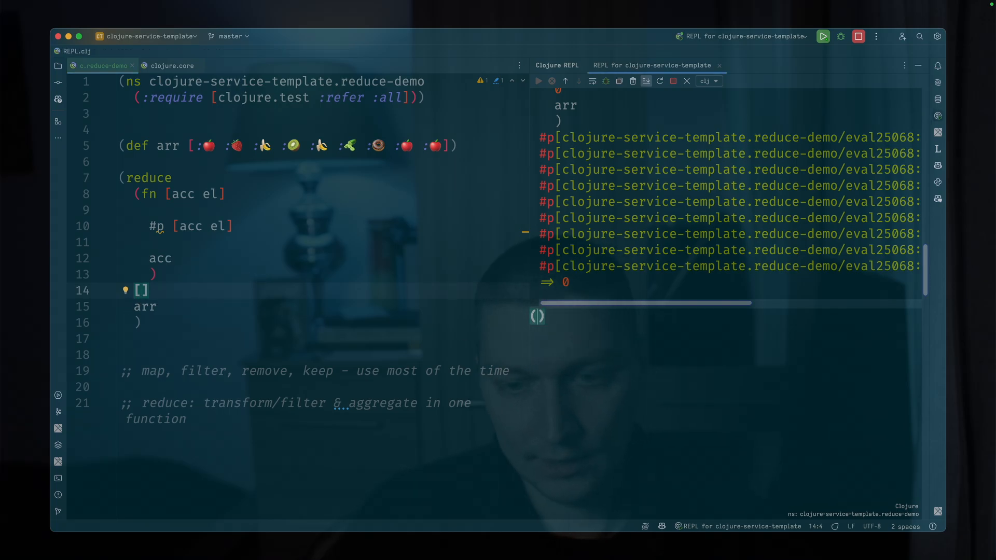
{"action": "type", "text": "co"}
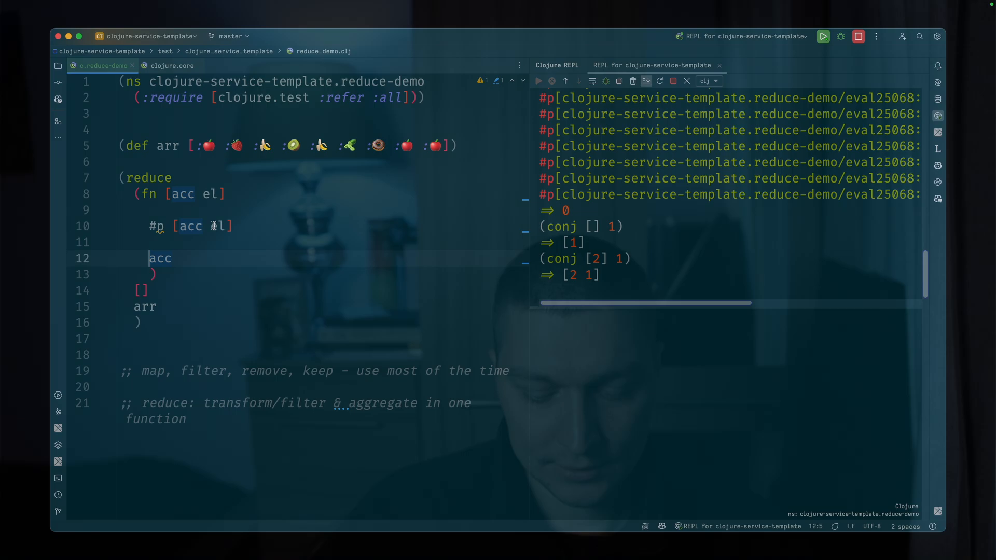
{"action": "type", "text": "(c"}
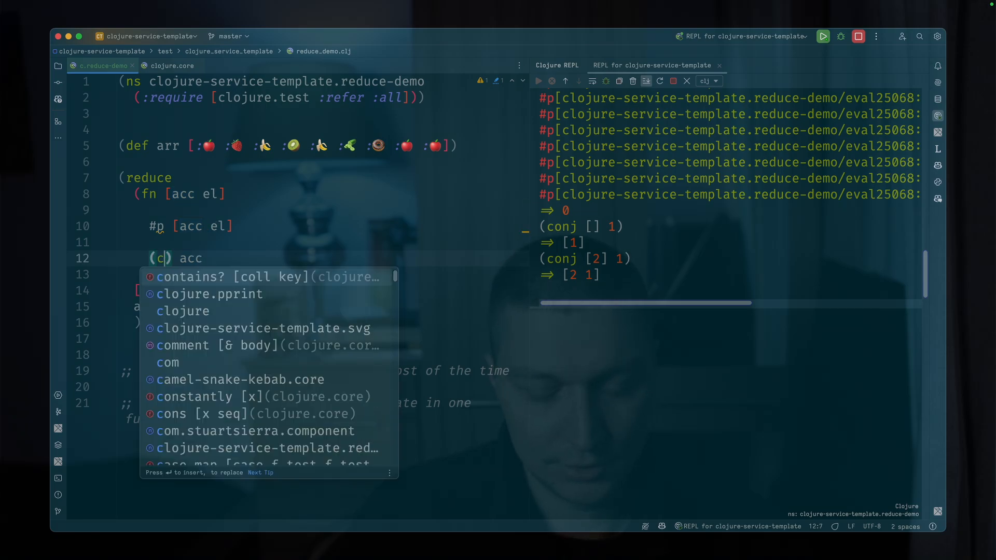
{"action": "type", "text": "onh"}
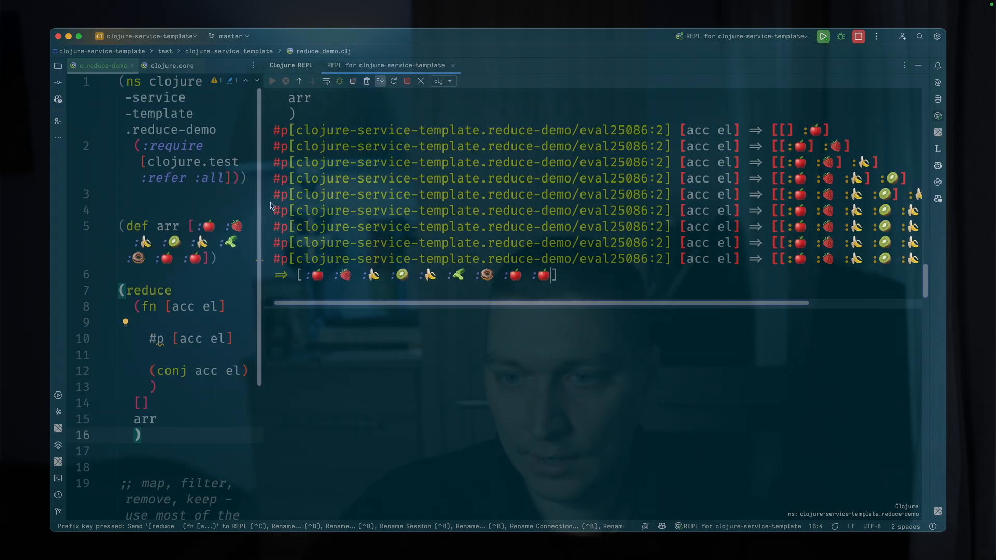
{"action": "scroll", "scroll_direction": "right", "scroll_amount": 3}
{"action": "type", "text": "{}"}
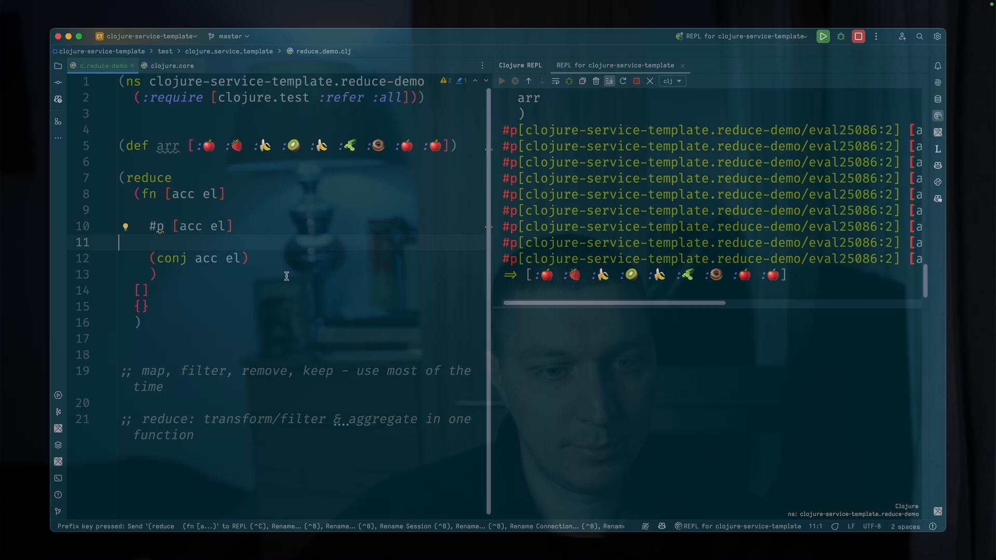
{"action": "mouse_move", "coordinate": [274, 291]}
{"action": "type", "text": "("}
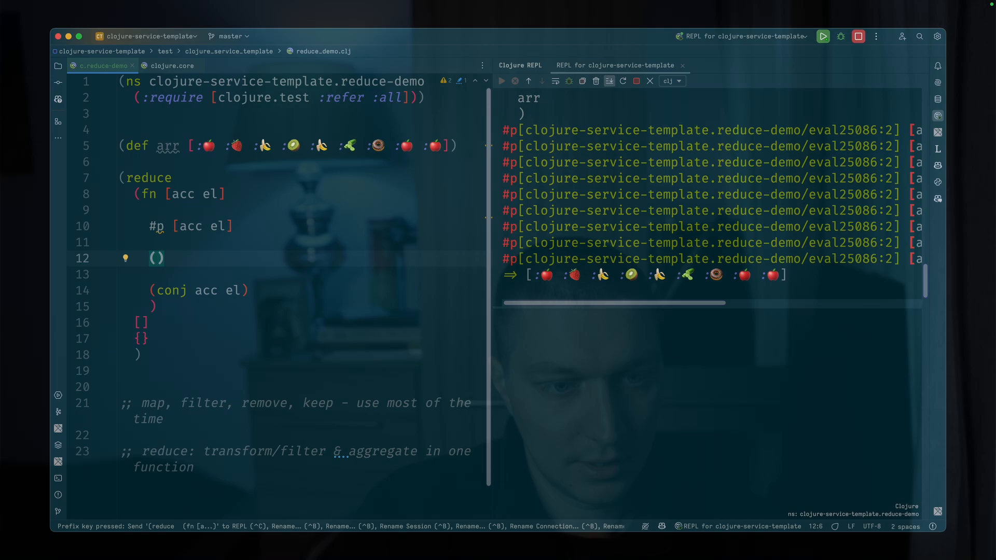
- Rewrite the reducer body as (update acc el (fn [count] (if count (inc count) 0)))
{"action": "type", "text": "update"}
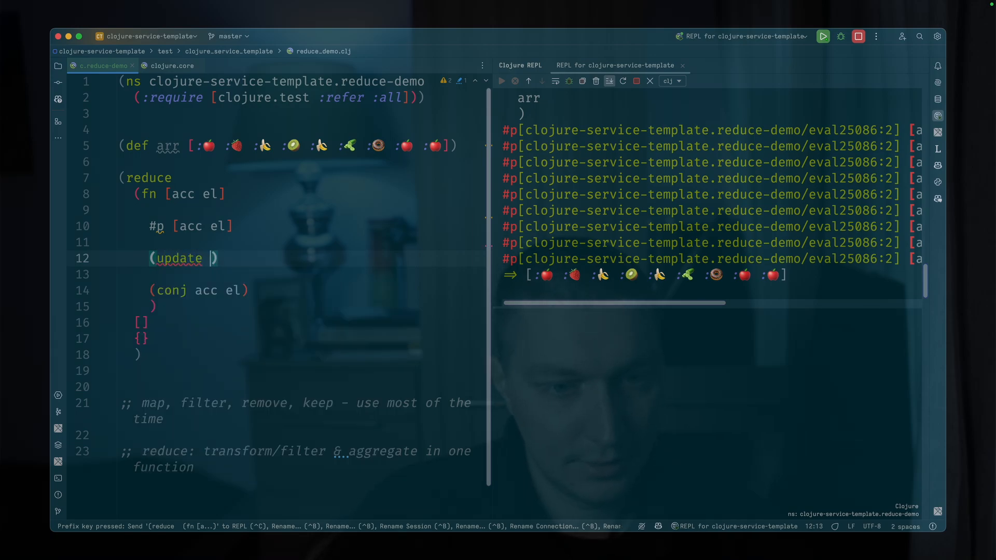
{"action": "type", "text": "acc el"}
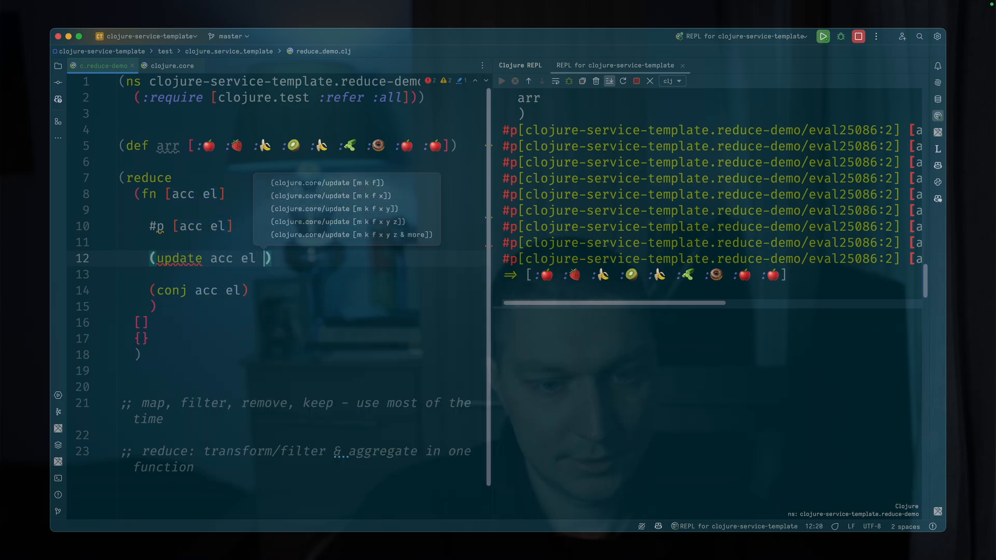
{"action": "type", "text": "inc"}
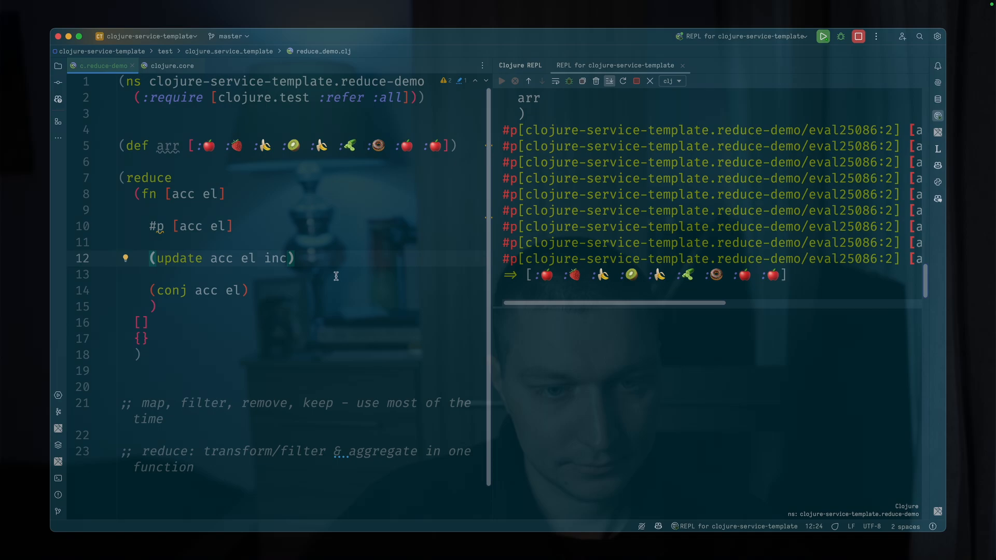
{"action": "type", "text": "(i"}
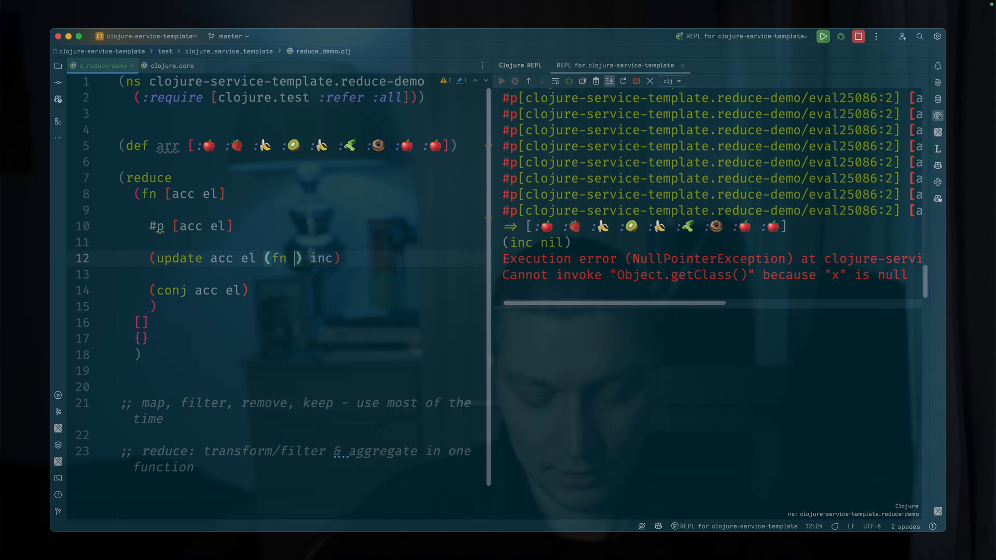
{"action": "type", "text": "[]"}
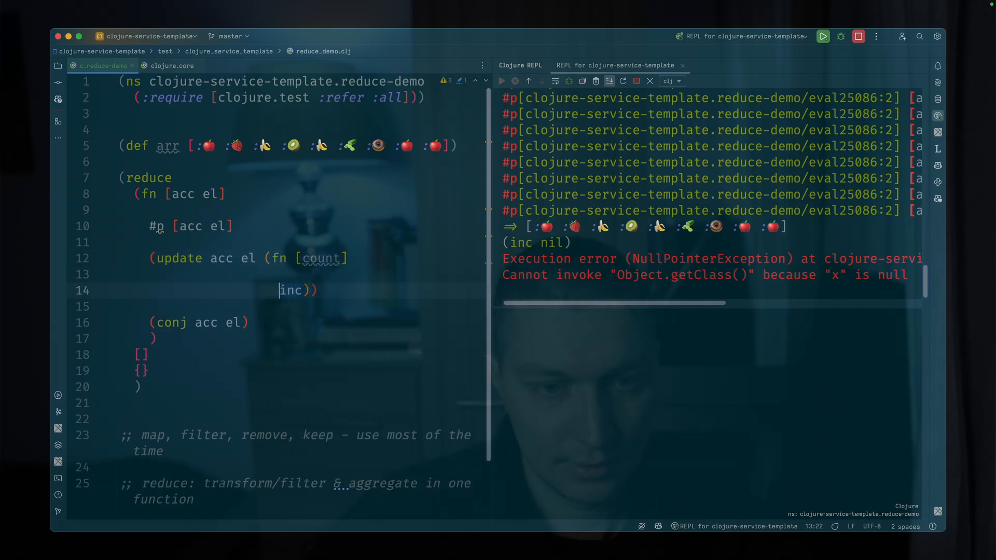
{"action": "type", "text": "(if"}
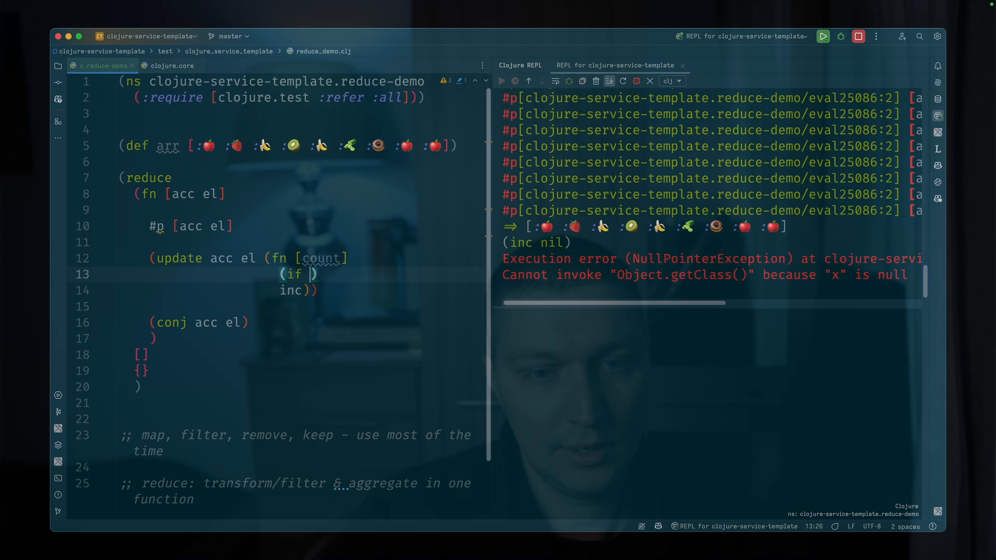
{"action": "type", "text": "count"}
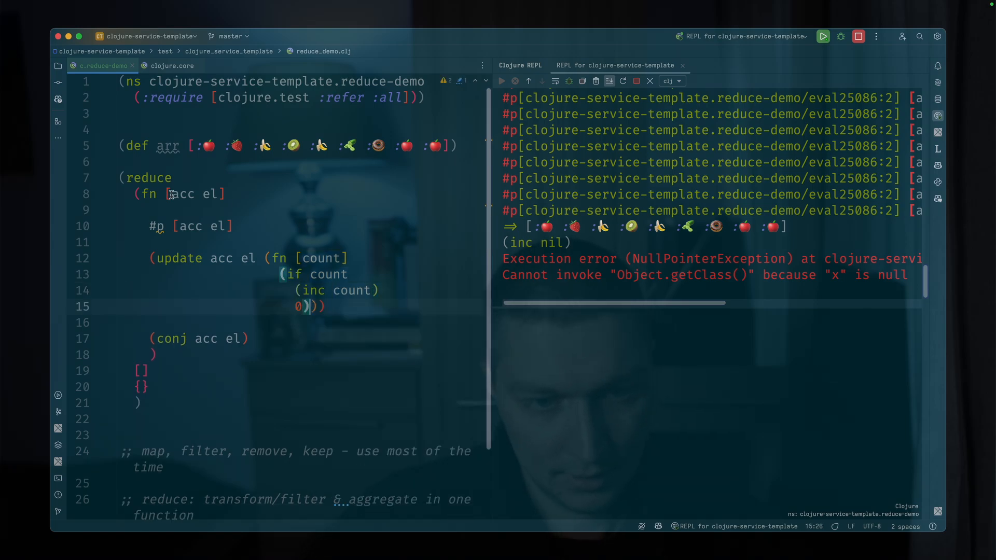
- Make the initial value an empty map {} over arr so reduce returns per-fruit counts
{"action": "left_click", "coordinate": [120, 323]}
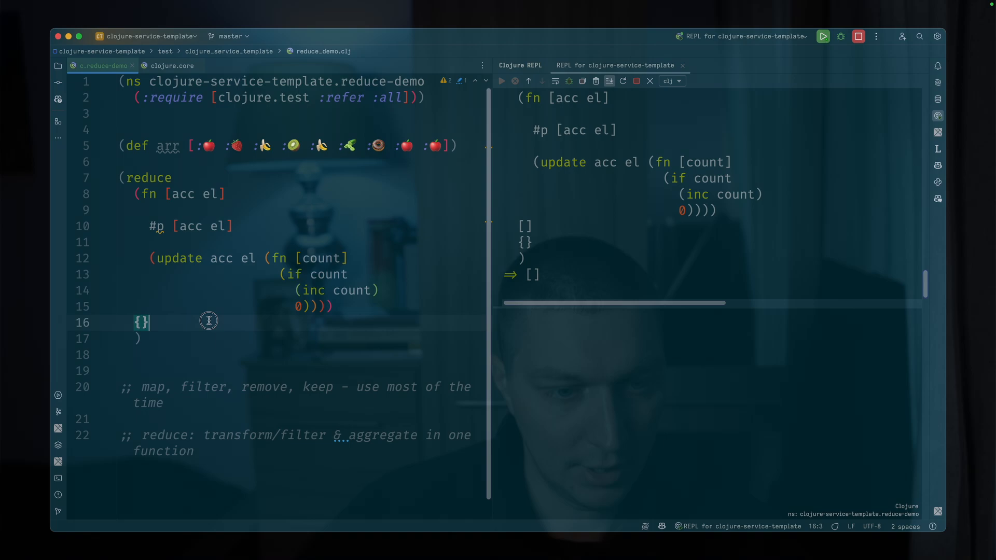
{"action": "type", "text": "arr"}
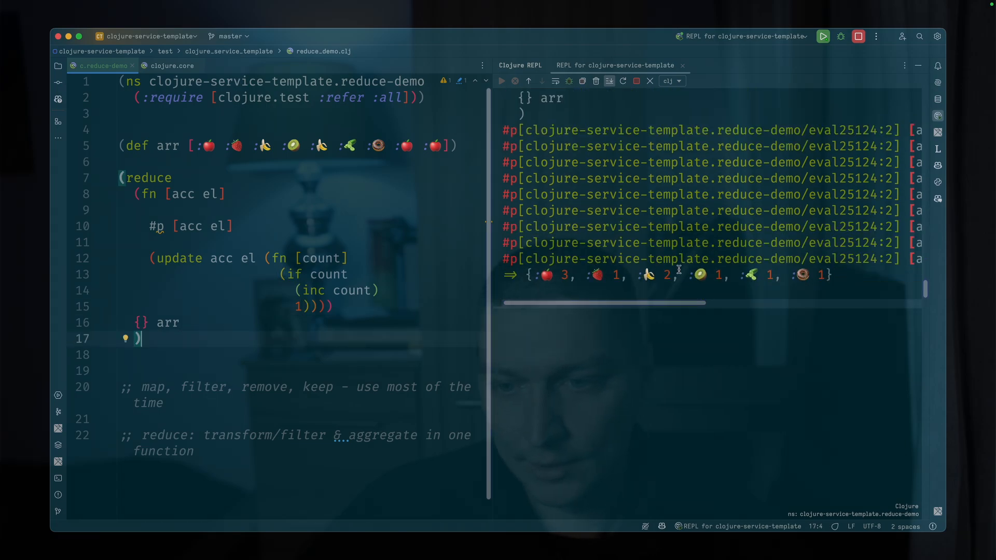
{"action": "mouse_move", "coordinate": [492, 222]}
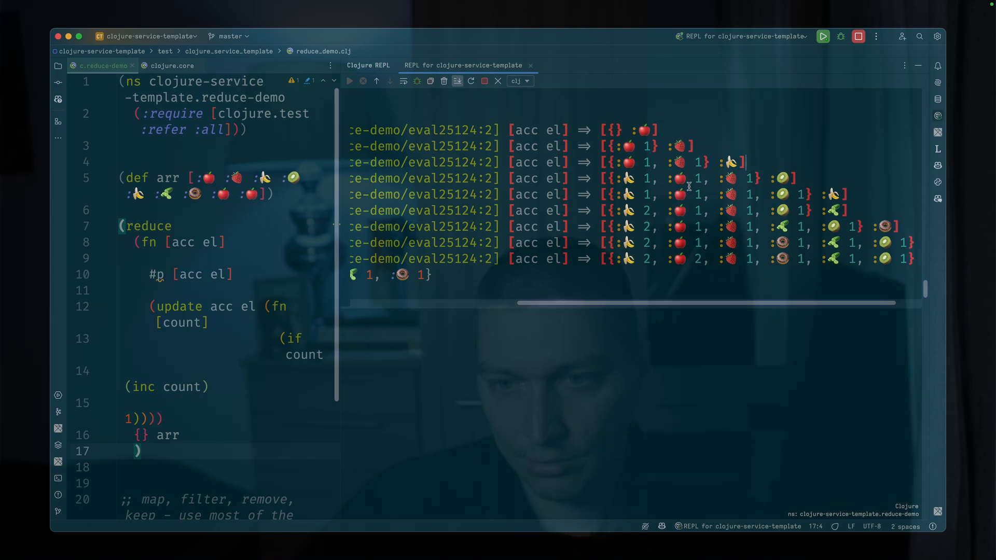
{"action": "mouse_move", "coordinate": [689, 306]}
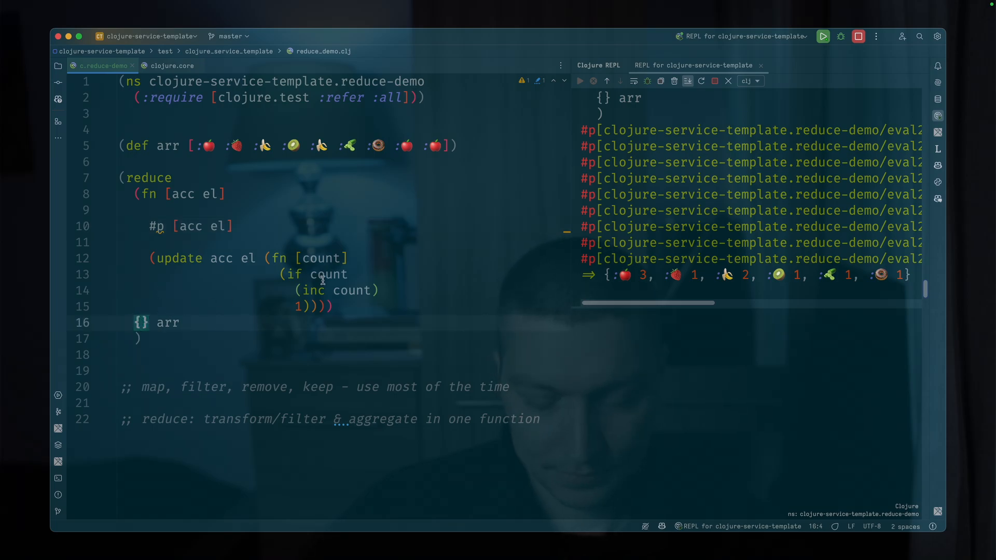
- Start the reduce from {:steps [] :result {}} and destructure steps and result in a let
{"action": "type", "text": ":step ["}
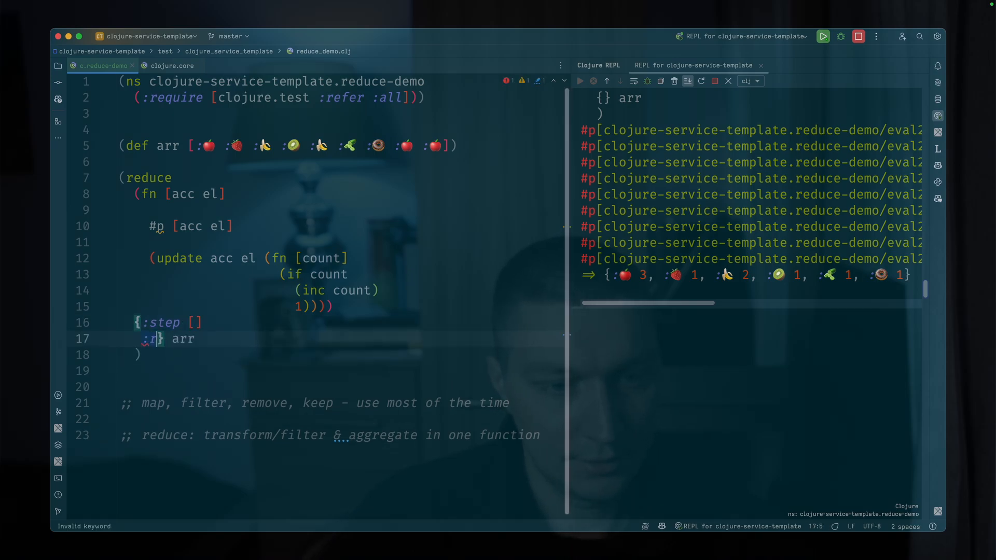
{"action": "type", "text": "esult {}"}
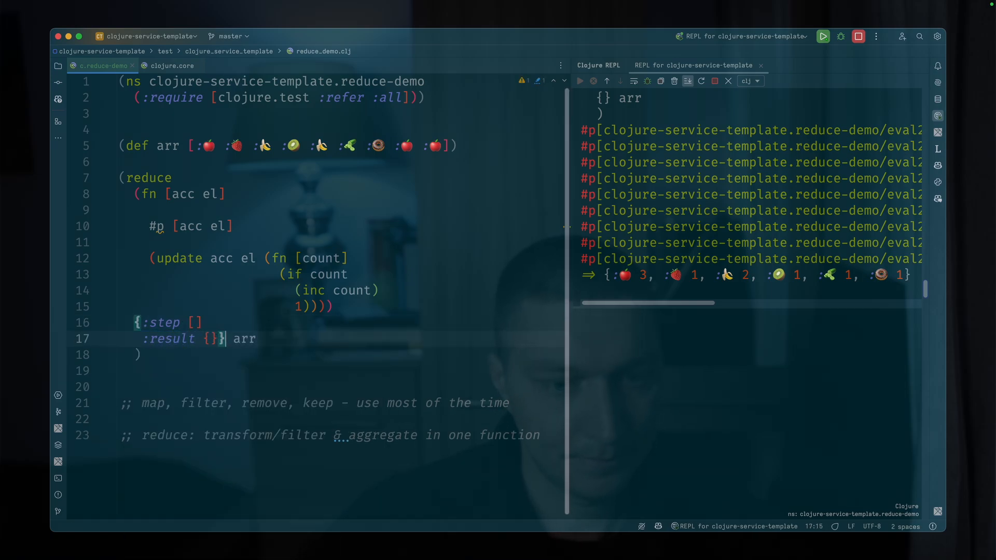
{"action": "key", "text": "Enter"}
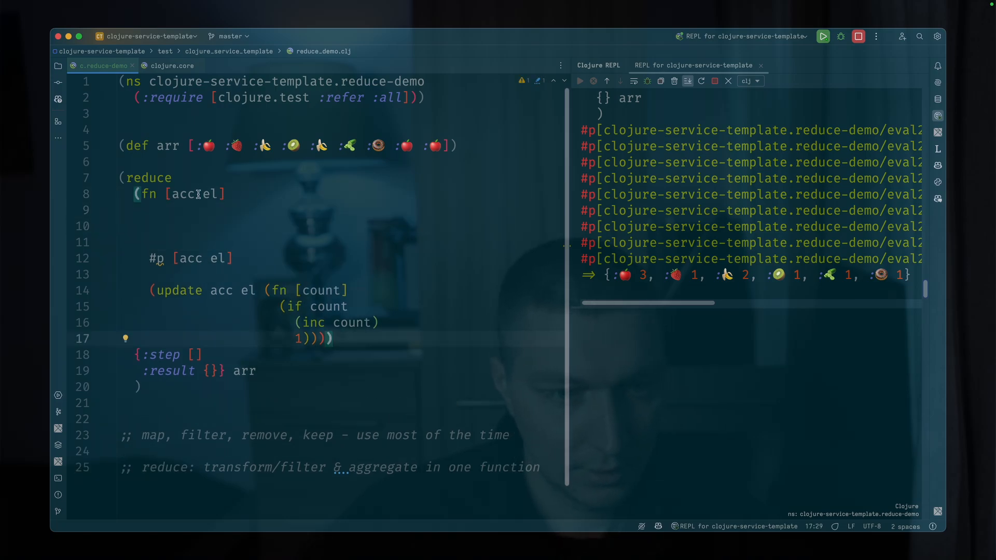
{"action": "type", "text": "(let [])"}
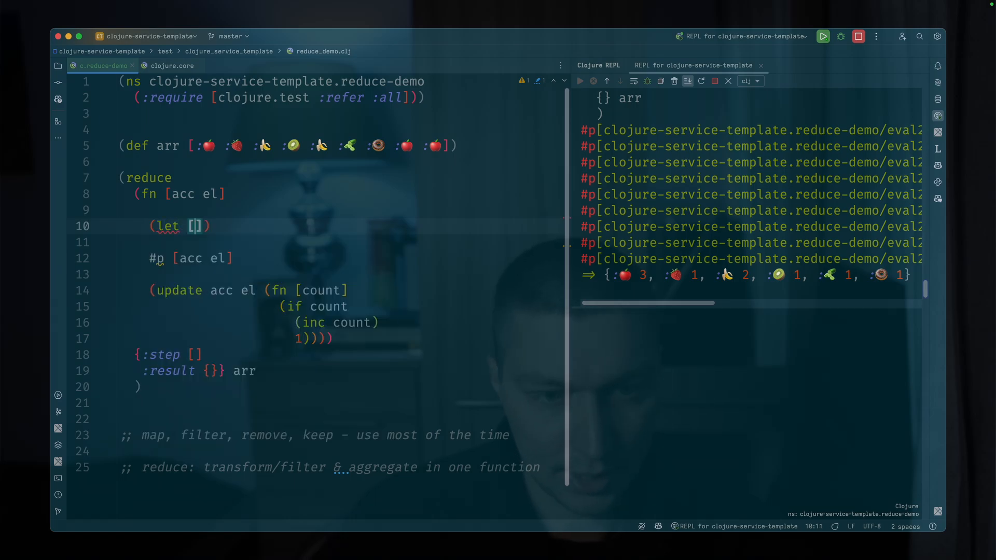
{"action": "type", "text": "{}"}
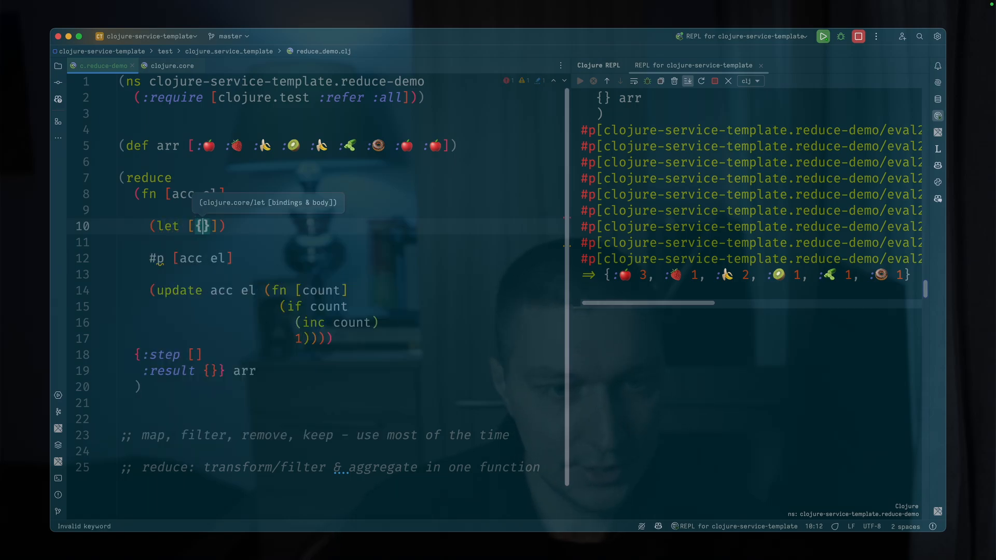
{"action": "type", "text": ":key []"}
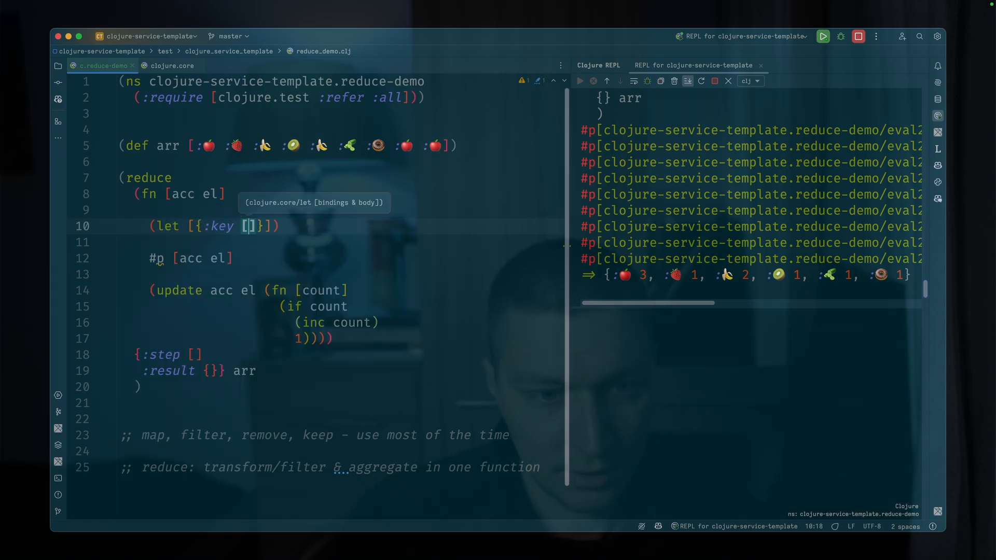
{"action": "type", "text": "steps result"}
{"action": "type", "text": "{}"}
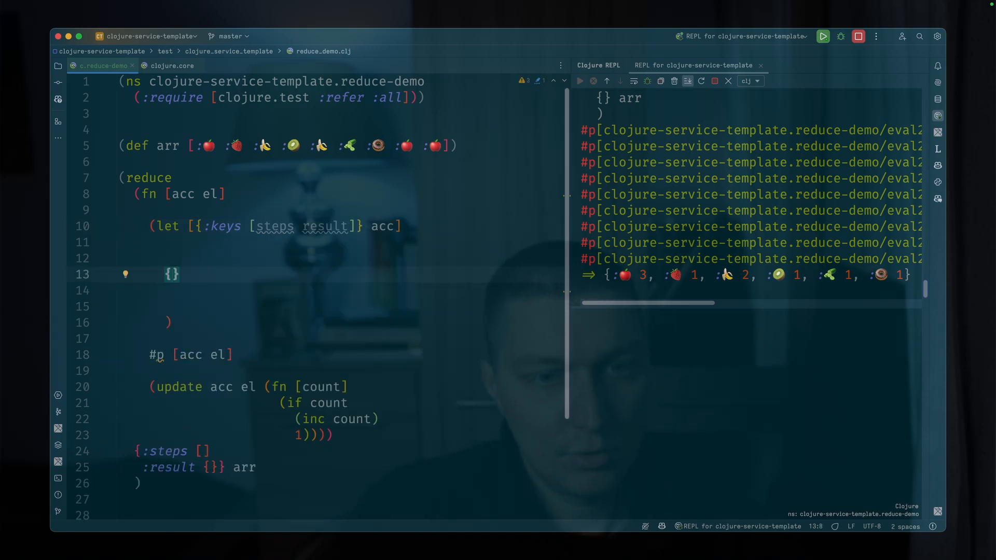
{"action": "key", "text": "Enter"}
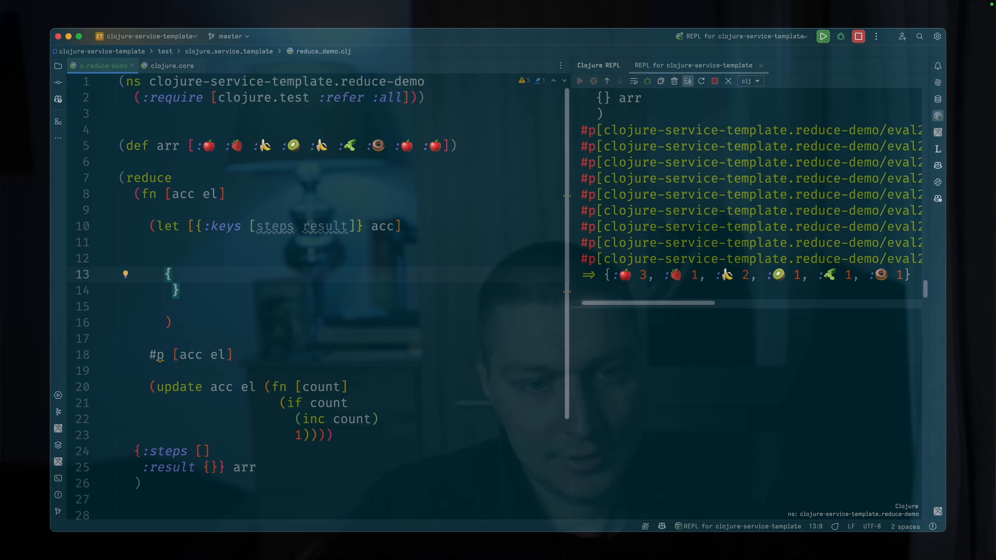
- Return a map whose :steps entry is (conj steps [acc el])
{"action": "type", "text": ":steps"}
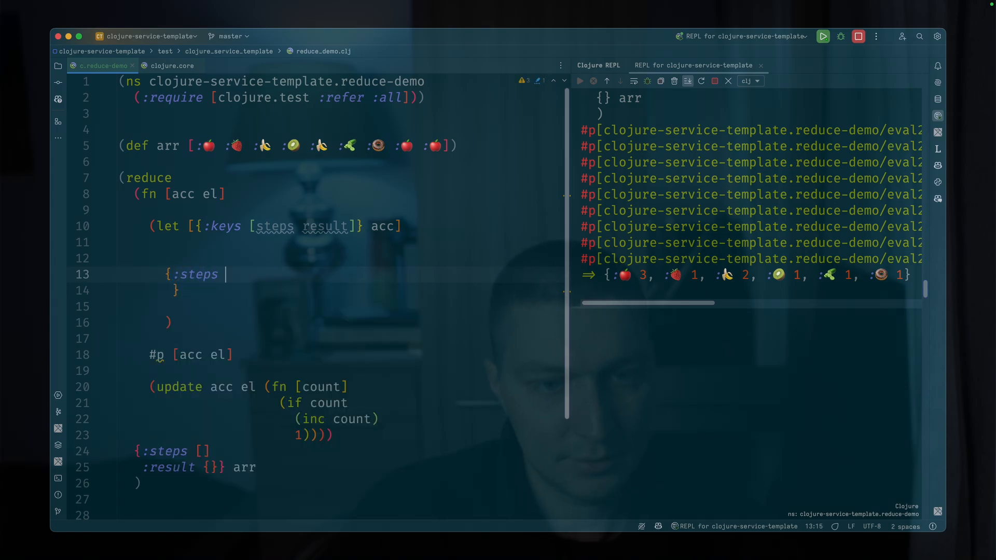
{"action": "type", "text": "(conj"}
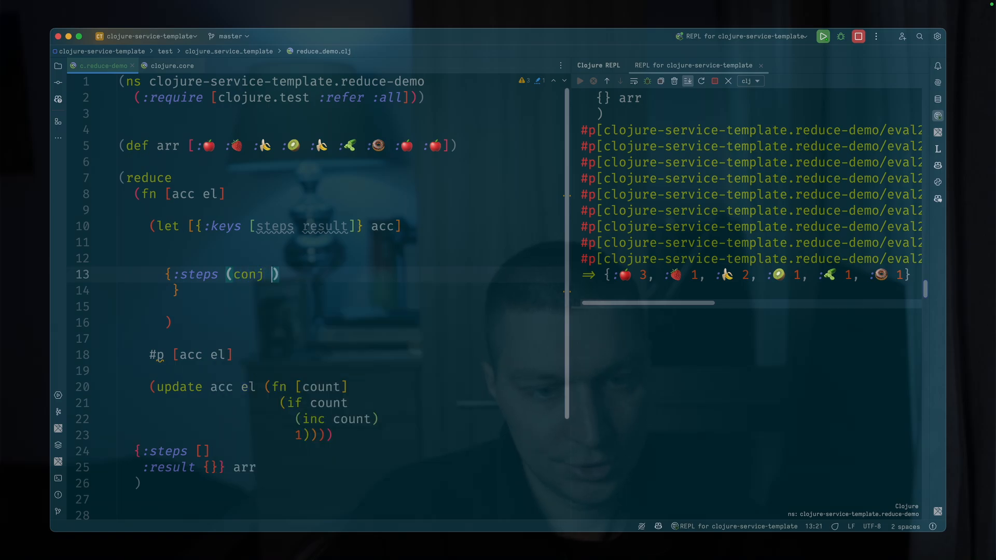
{"action": "type", "text": "steps"}
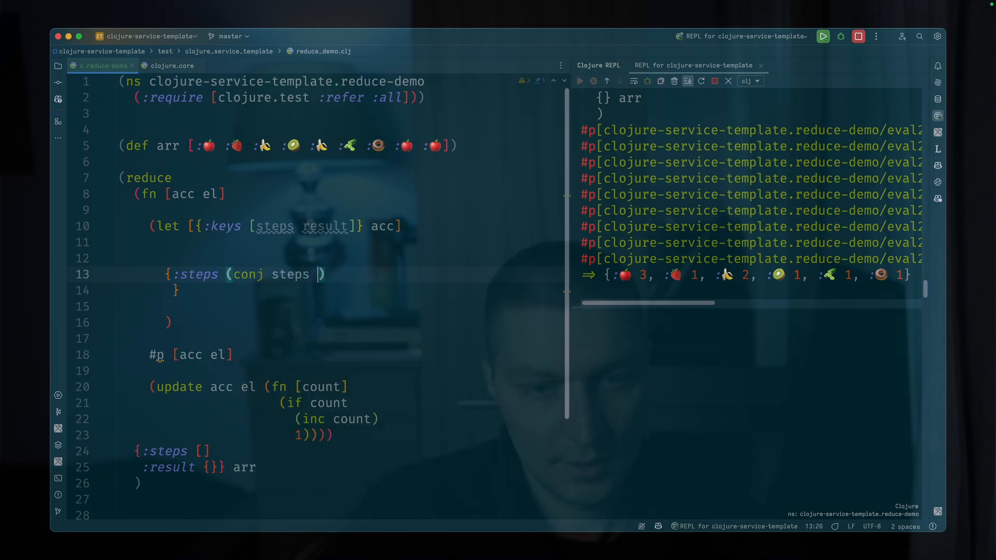
{"action": "type", "text": "[]"}
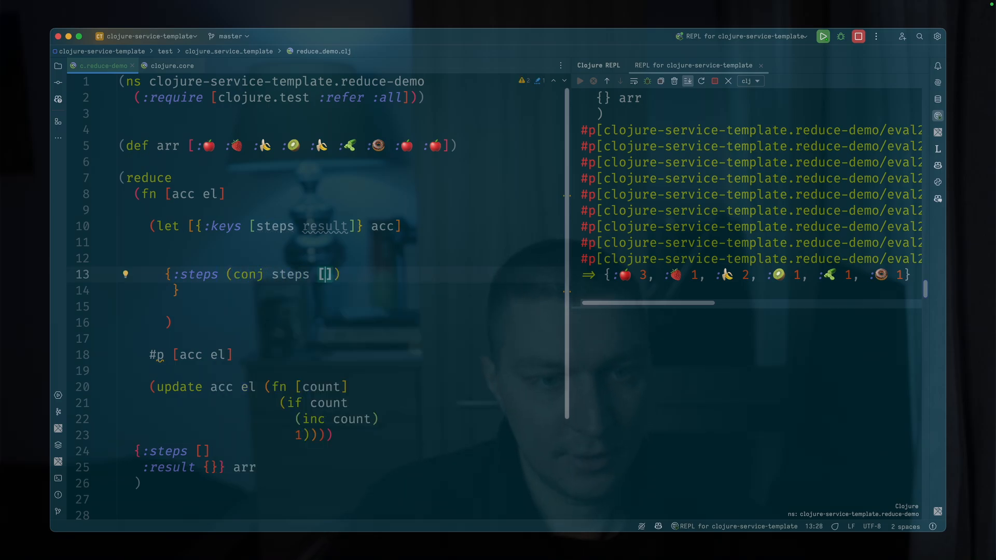
{"action": "type", "text": "acc"}
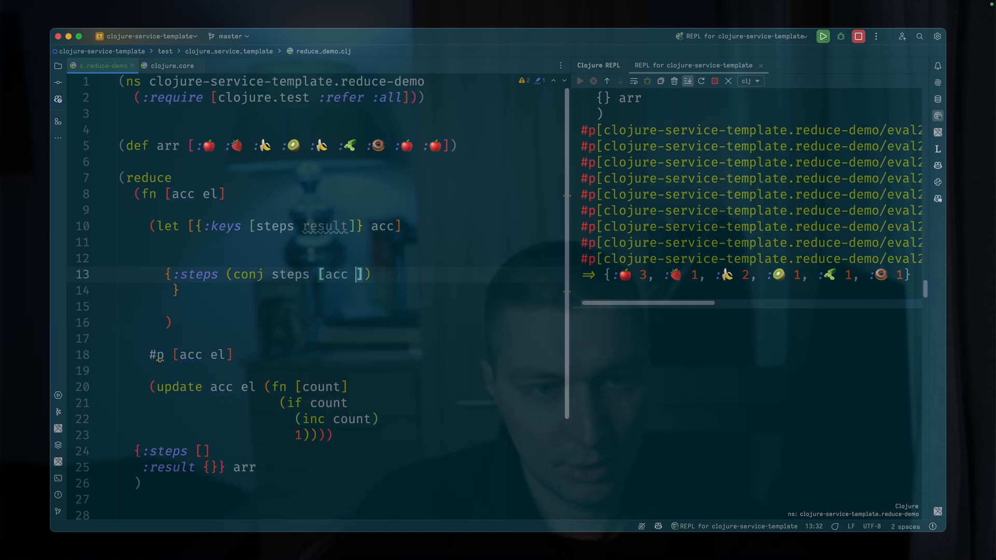
{"action": "type", "text": "el"}
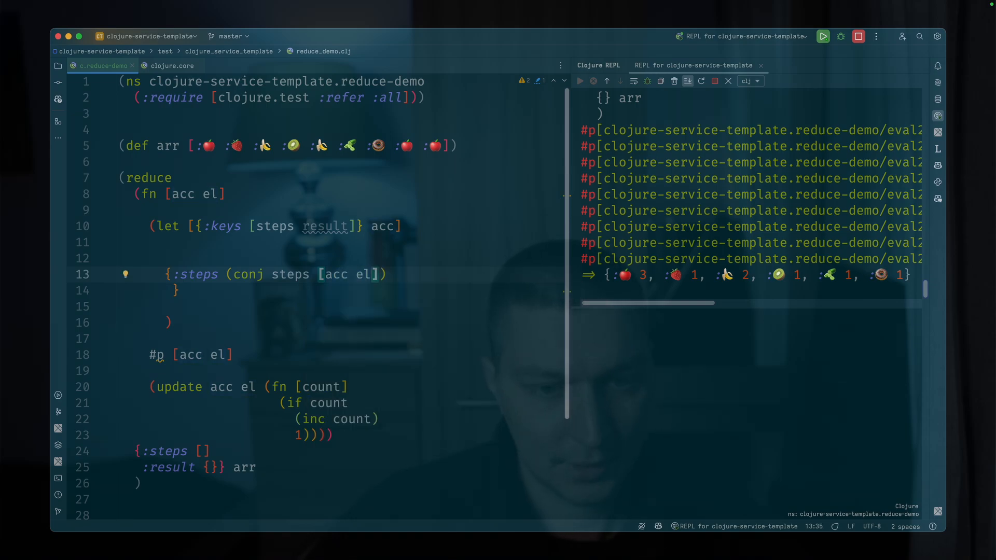
{"action": "left_click", "coordinate": [404, 274]}
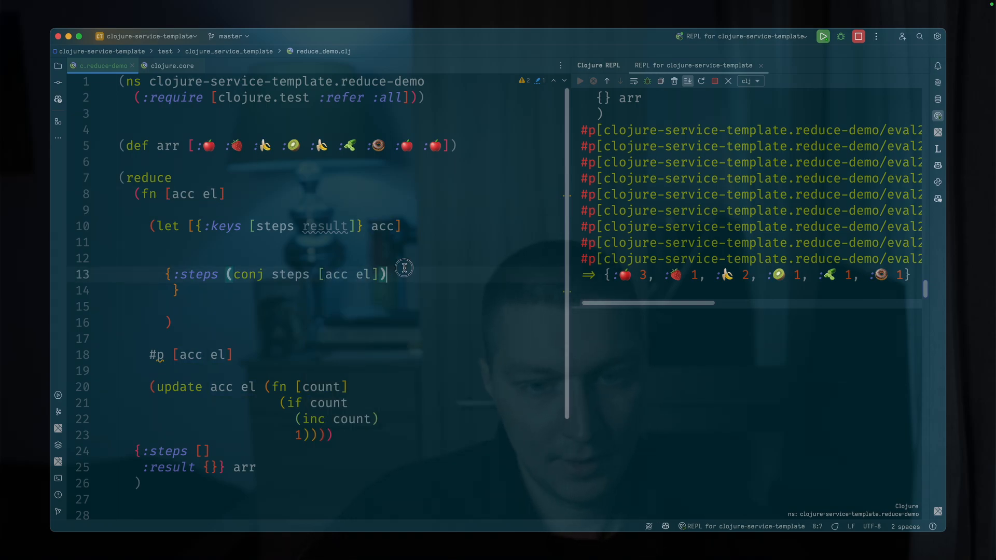
- Add a :result entry updating result so the element's count increments or starts at 1
{"action": "type", "text": ":reu"}
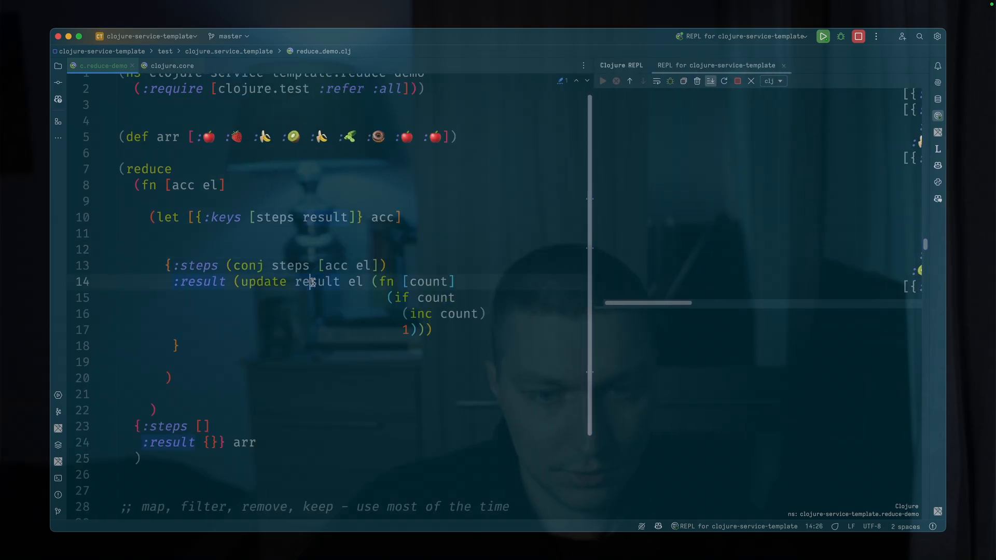
- Record [result el] in :steps instead of [acc el] and evaluate the reduce in the REPL
{"action": "left_click", "coordinate": [342, 266]}
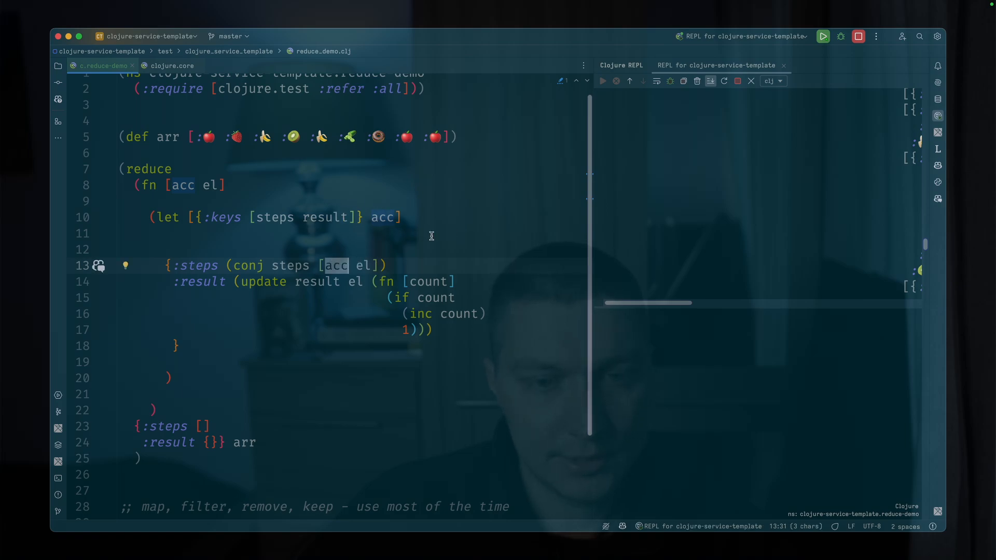
{"action": "mouse_move", "coordinate": [441, 234]}
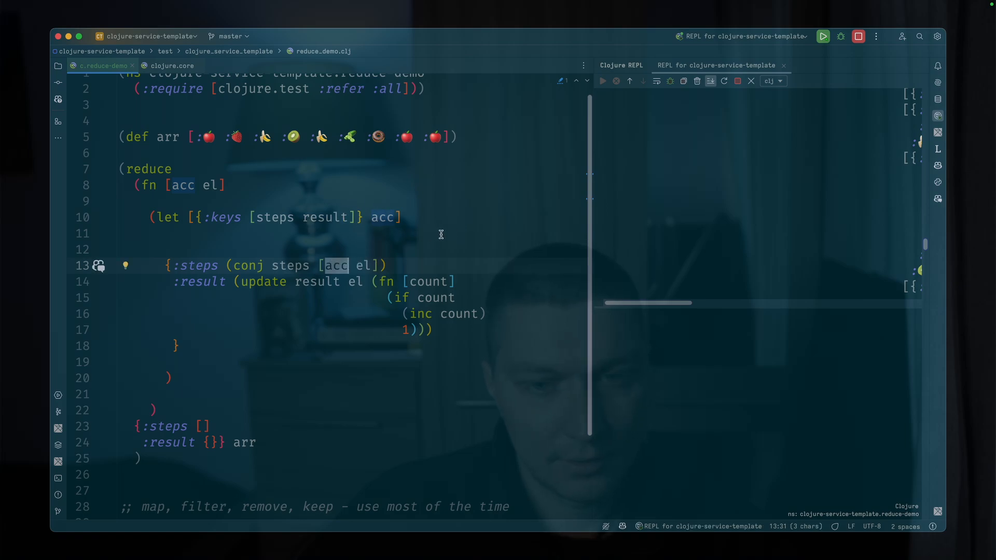
{"action": "type", "text": "reu"}
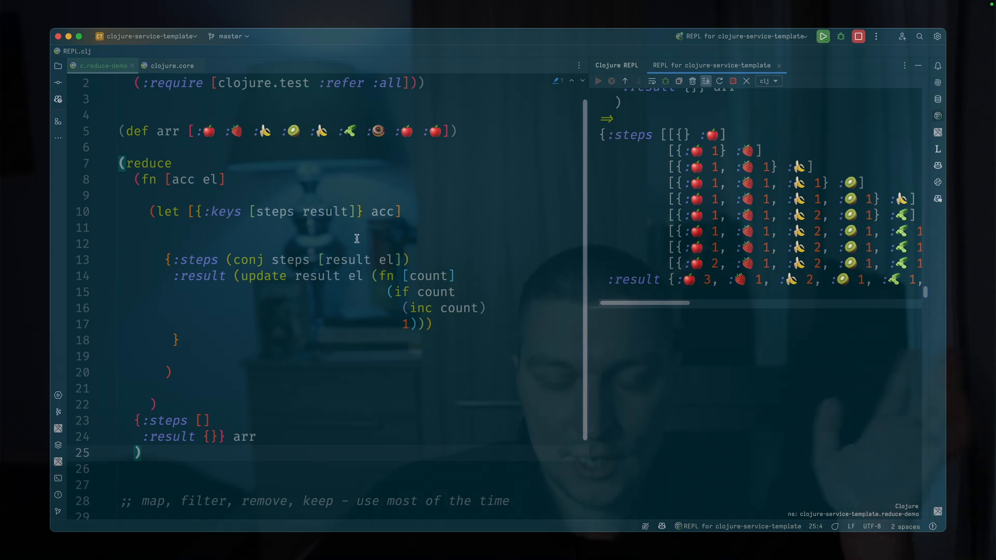
{"action": "scroll", "scroll_direction": "up", "scroll_amount": 3}
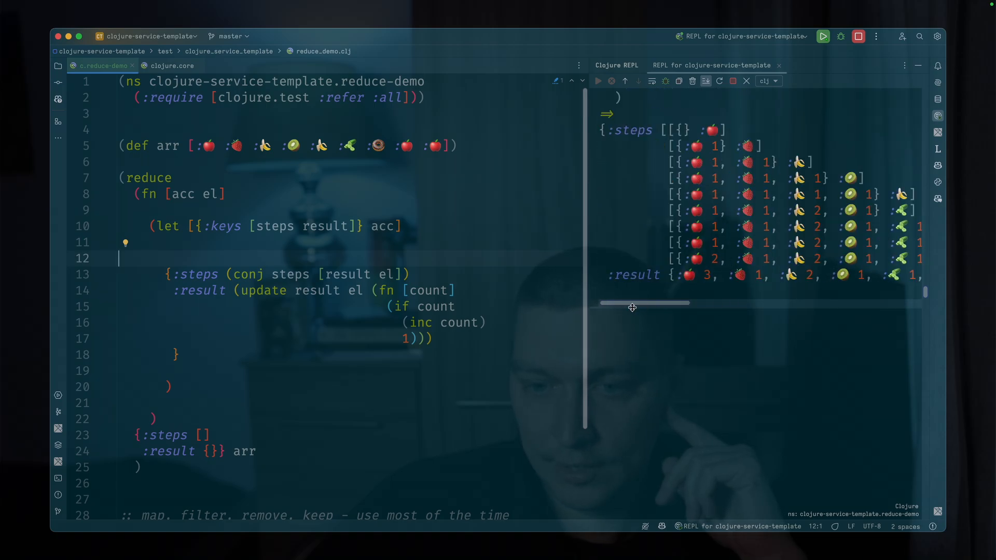
{"action": "left_click_drag", "start_coordinate": [631, 303], "coordinate": [682, 303]}
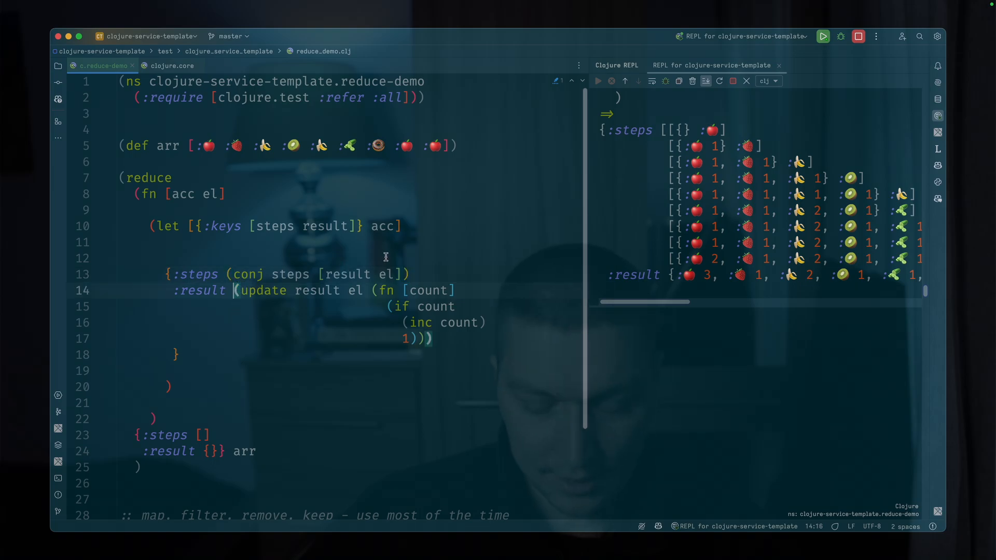
- Guard the :result update with (if (contains? #{:🍩} el) result ...) and re-evaluate, excluding donuts
{"action": "type", "text": "(if"}
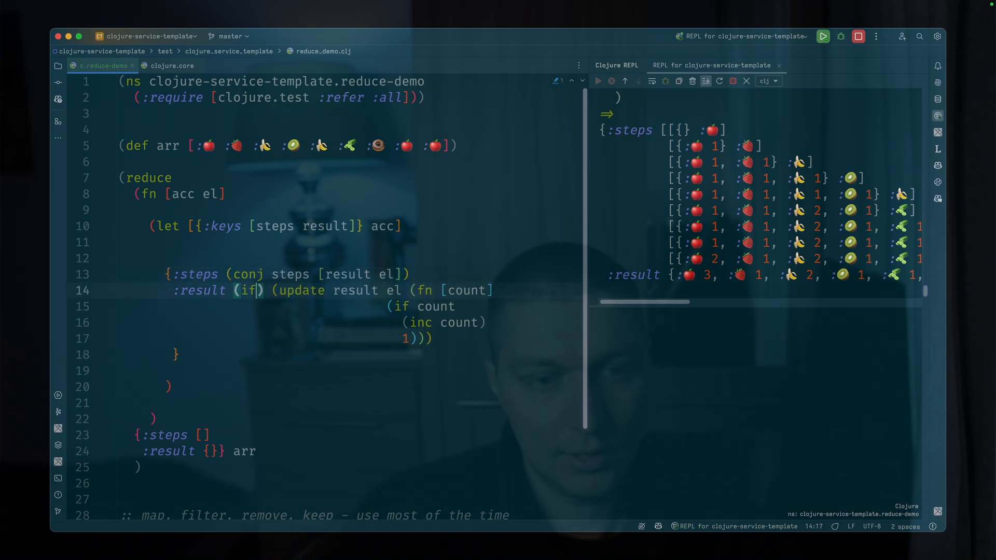
{"action": "type", "text": "contains? #{:🍩} el"}
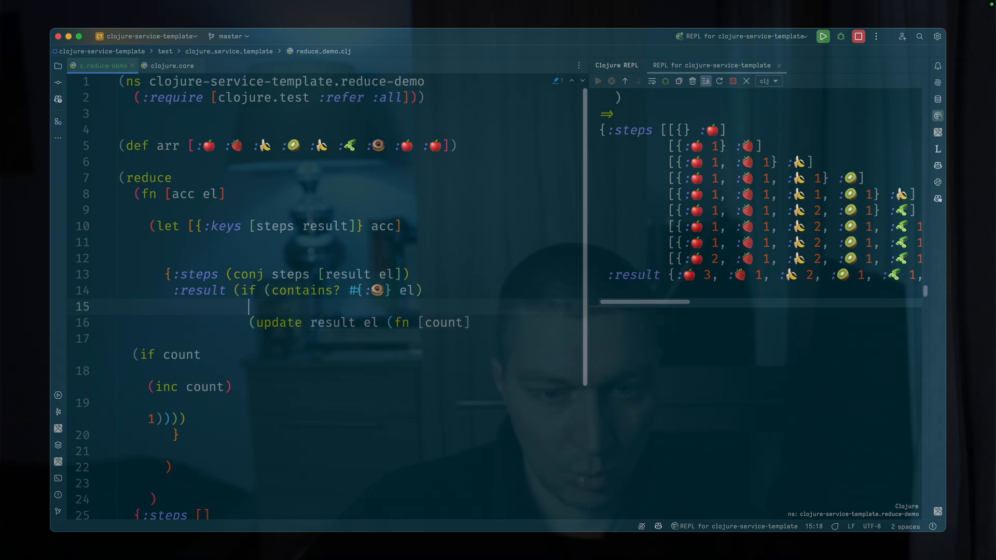
{"action": "type", "text": "result"}
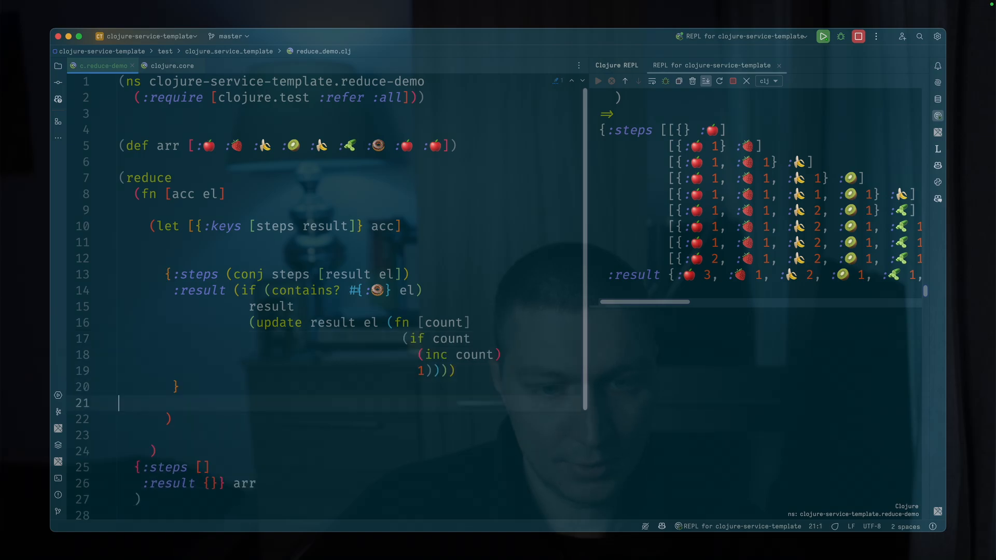
{"action": "left_click", "coordinate": [138, 499]}
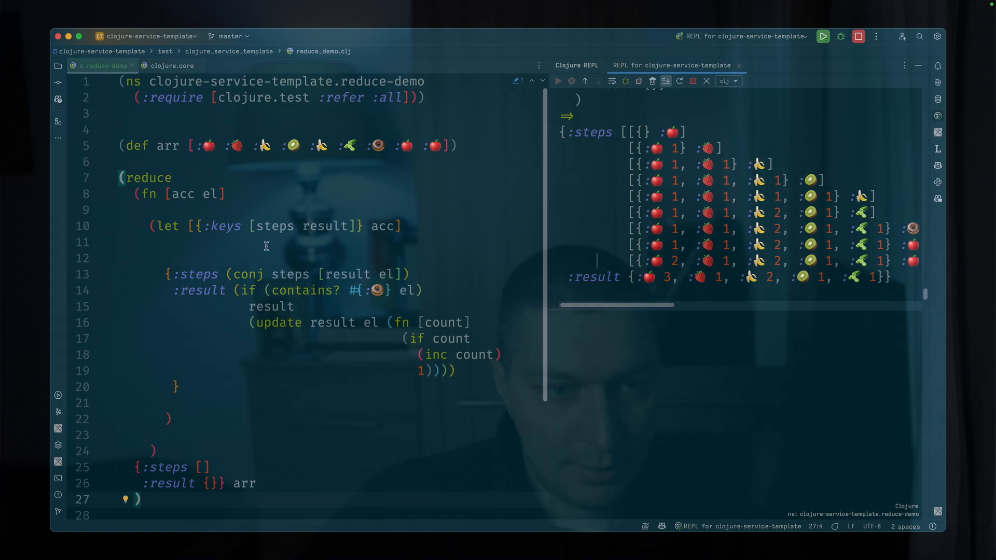
- Write a second (reduce (fn [acc cur-element-from-arr]) arr) form below the first
{"action": "scroll", "scroll_direction": "down", "scroll_amount": 3}
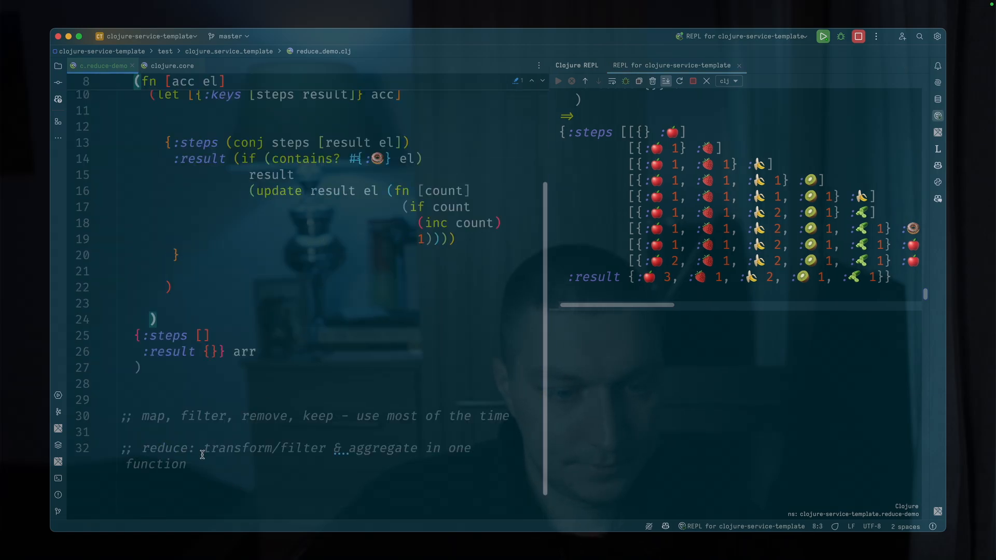
{"action": "type", "text": "(reduce"}
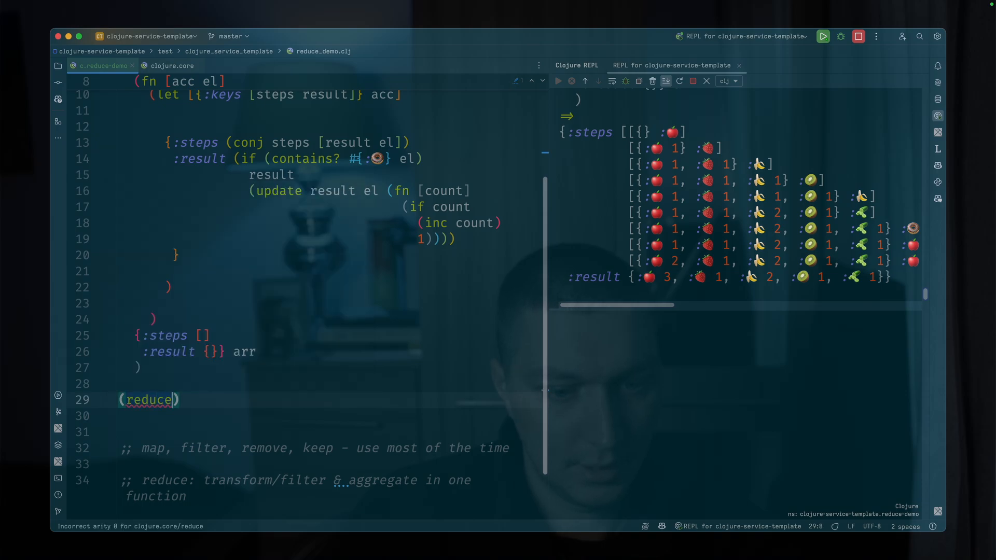
{"action": "type", "text": "arr"}
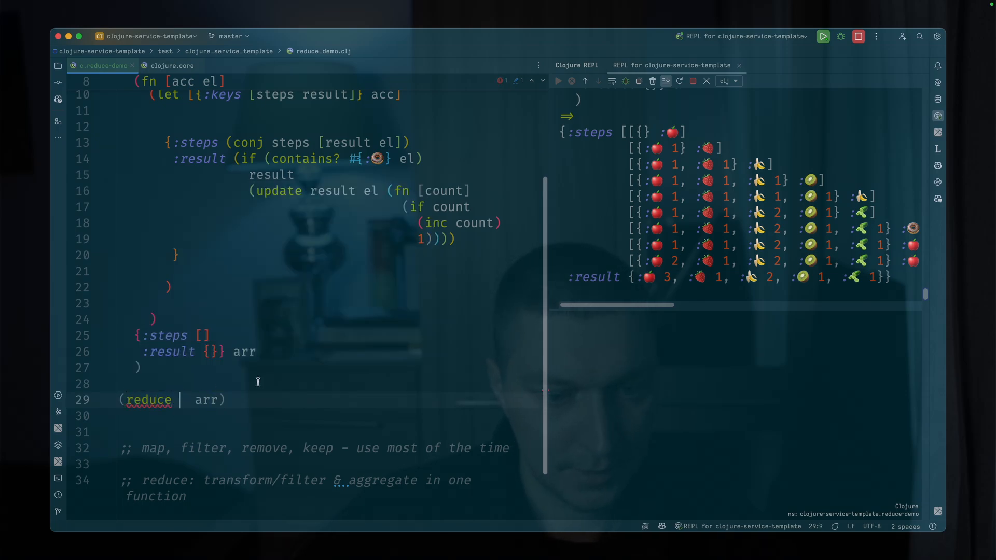
{"action": "type", "text": "(f)"}
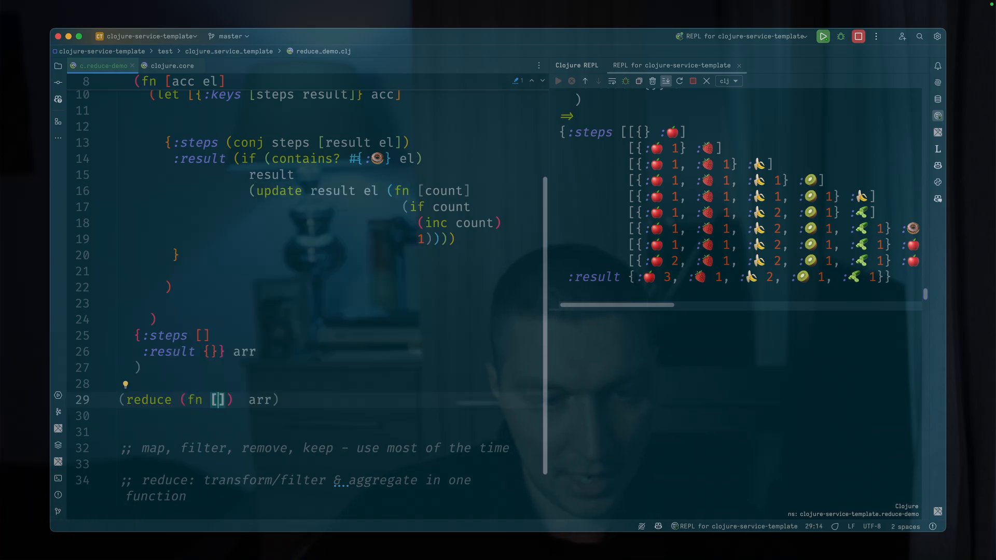
{"action": "type", "text": "acc"}
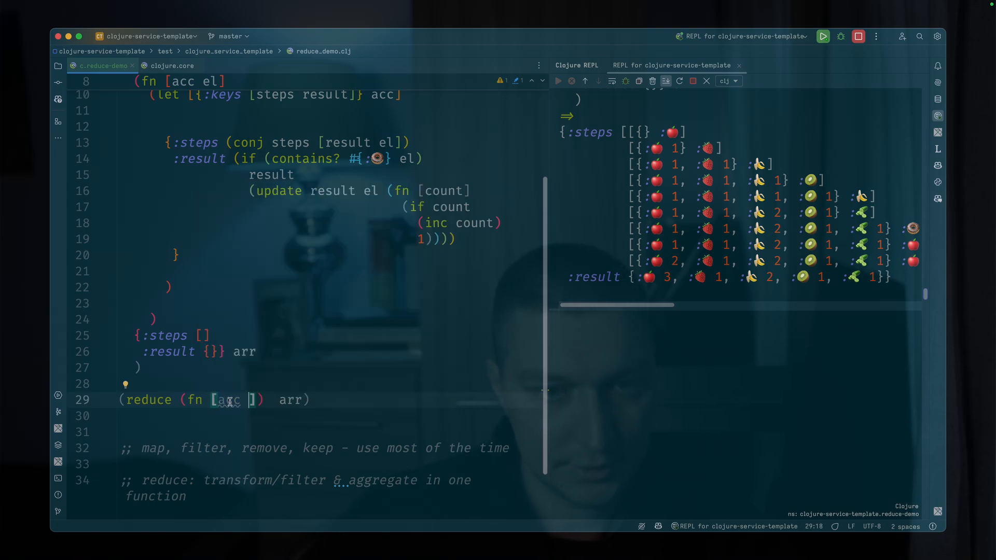
{"action": "mouse_move", "coordinate": [367, 344]}
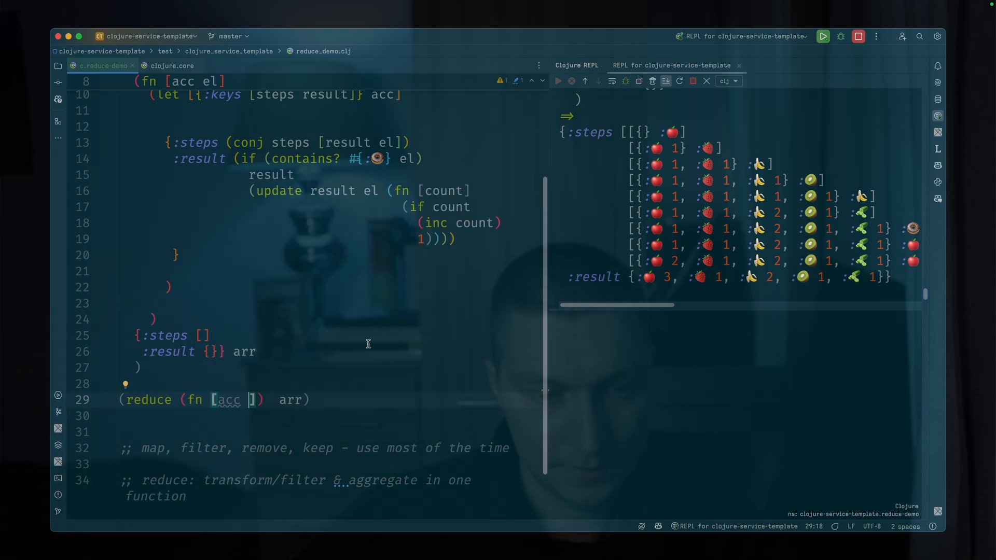
{"action": "type", "text": "cur-element-from-"}
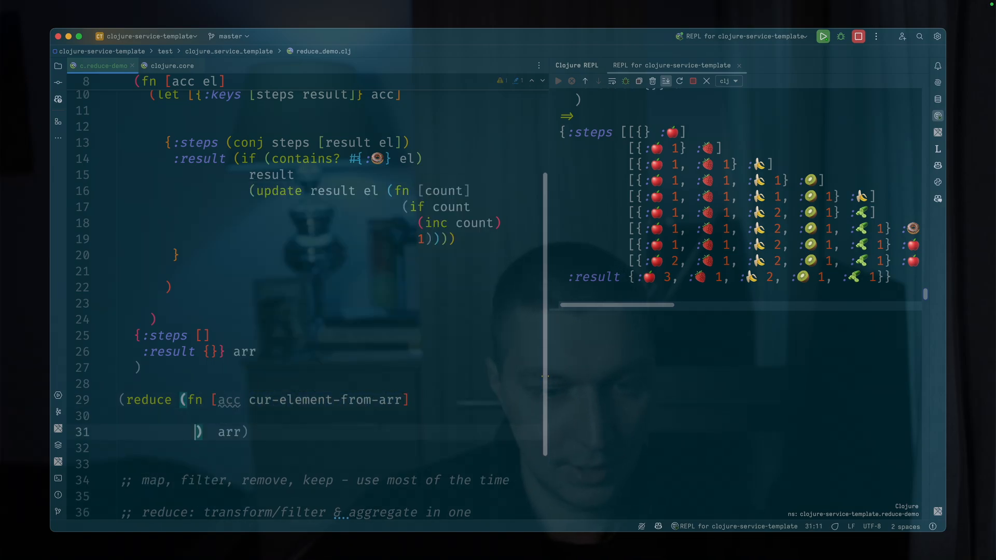
- Fill the new fn body with comments "somehow add el to acc" and "return acc"
{"action": "type", "text": "//"}
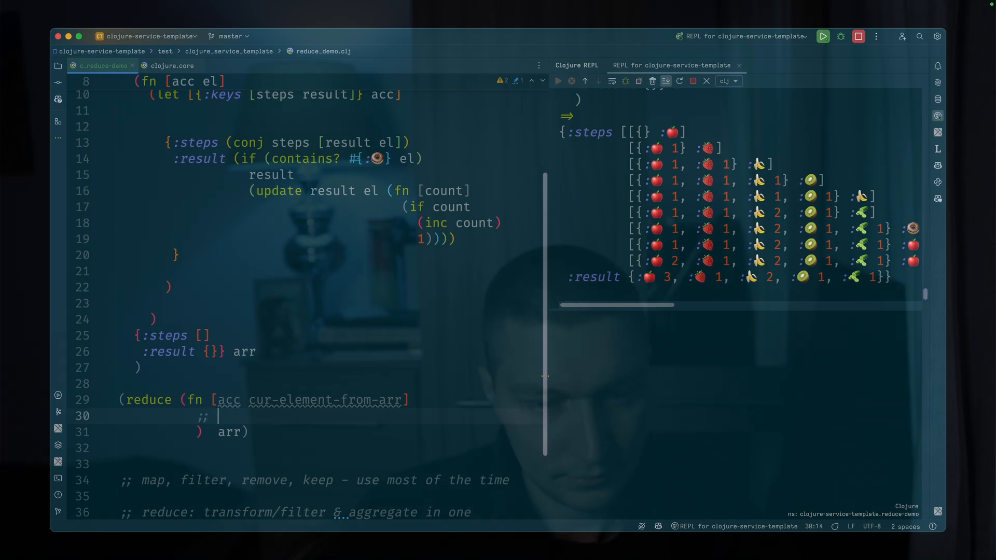
{"action": "type", "text": "somehj"}
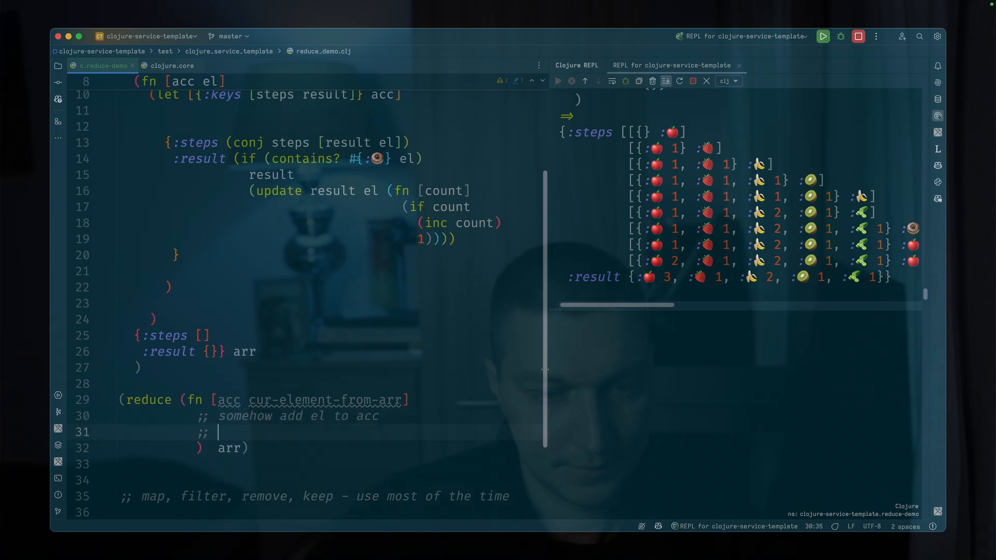
{"action": "type", "text": " return acc"}
{"action": "key", "text": "Enter"}
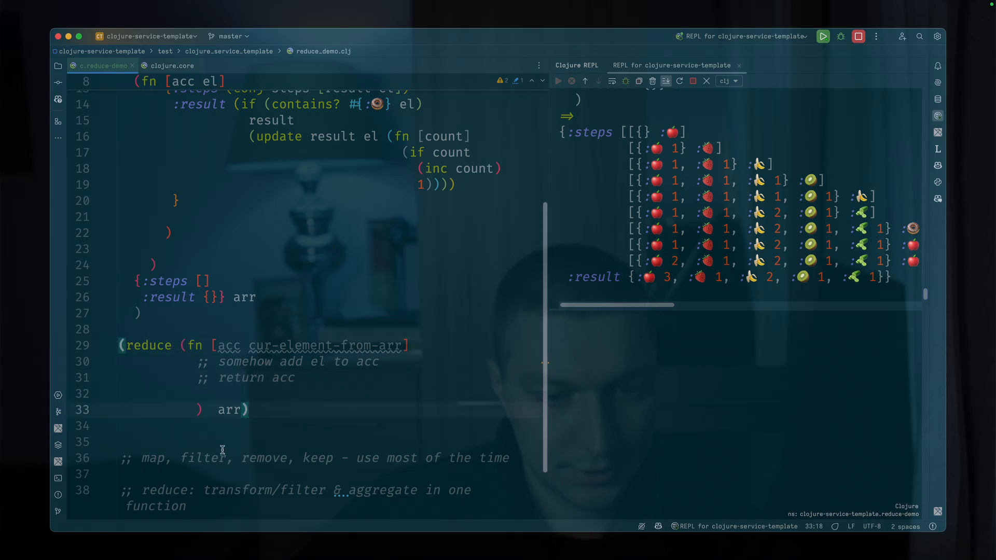
{"action": "double_click", "coordinate": [229, 409]}
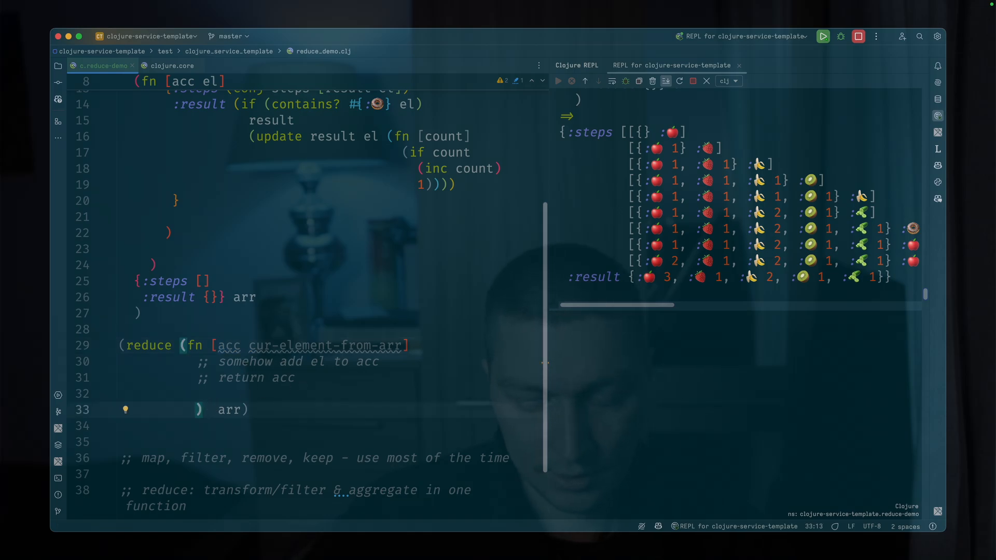
- Give the second reduce the initial value [0] between its fn and arr
{"action": "type", "text": "[]"}
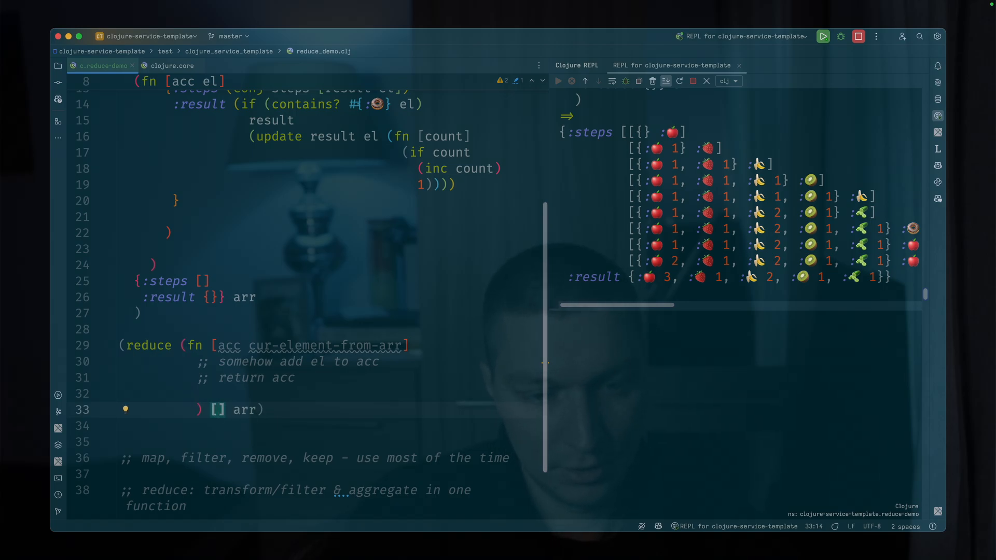
{"action": "type", "text": "0"}
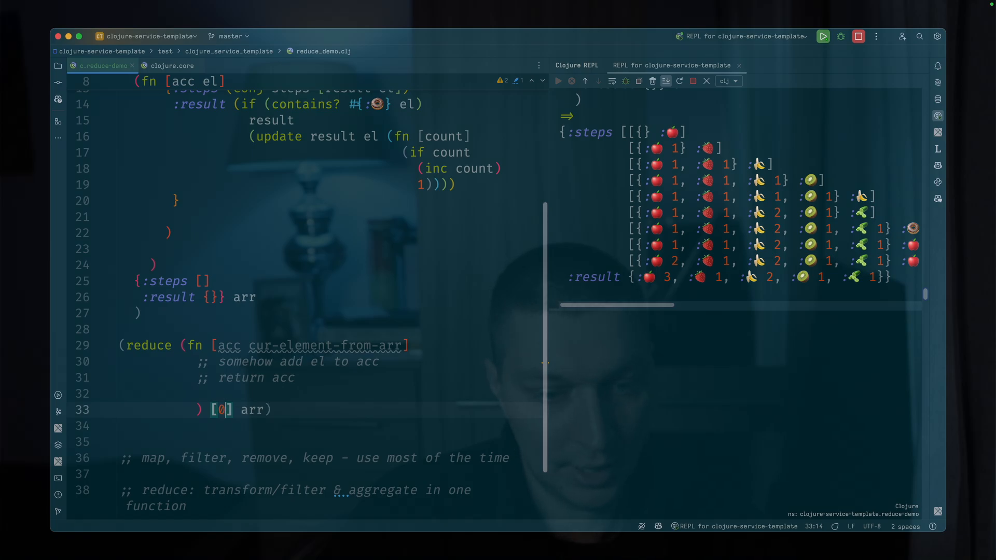